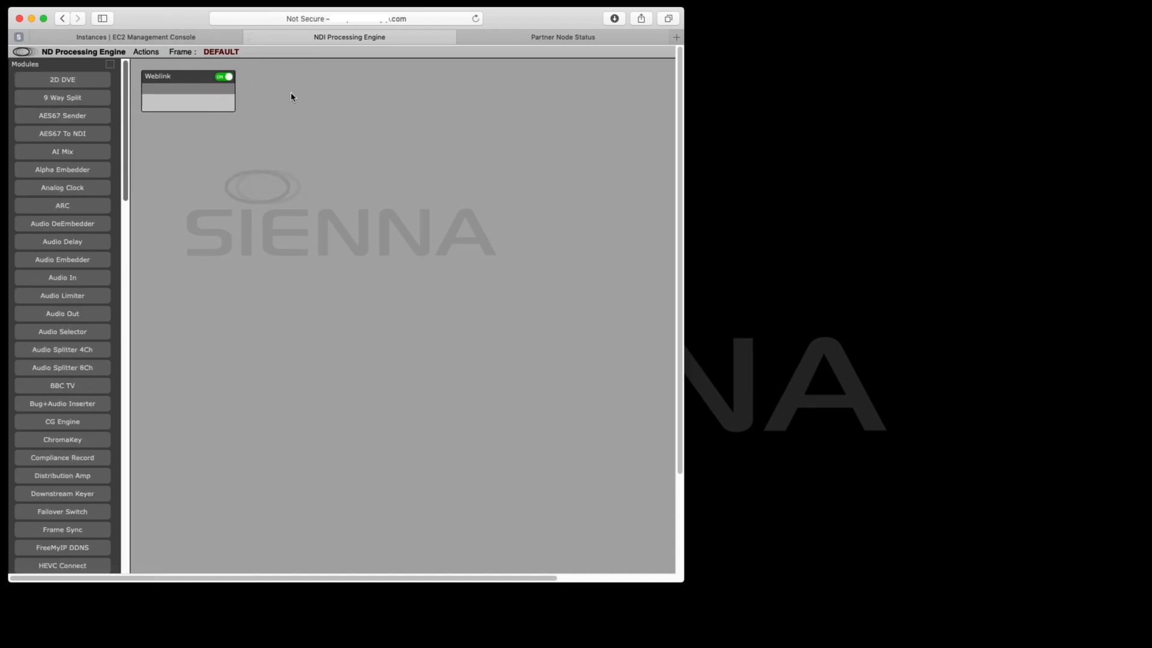
Switch the engine from the DEFAULT frame to the Football Source frame
click(83, 51)
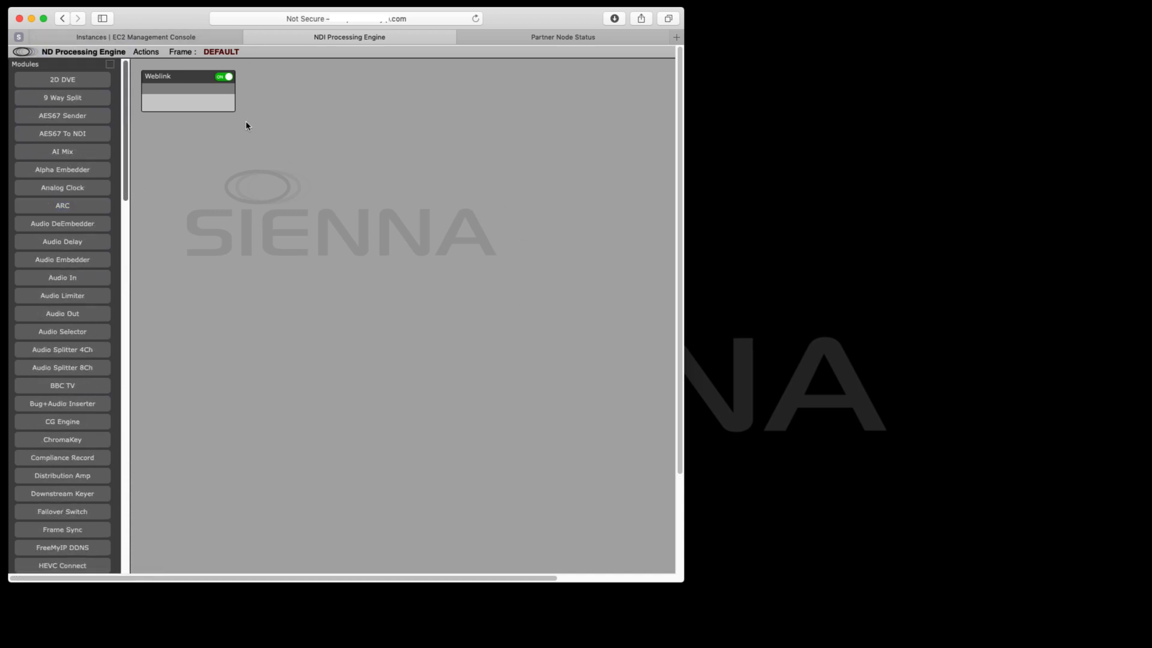
mouse_move(271, 144)
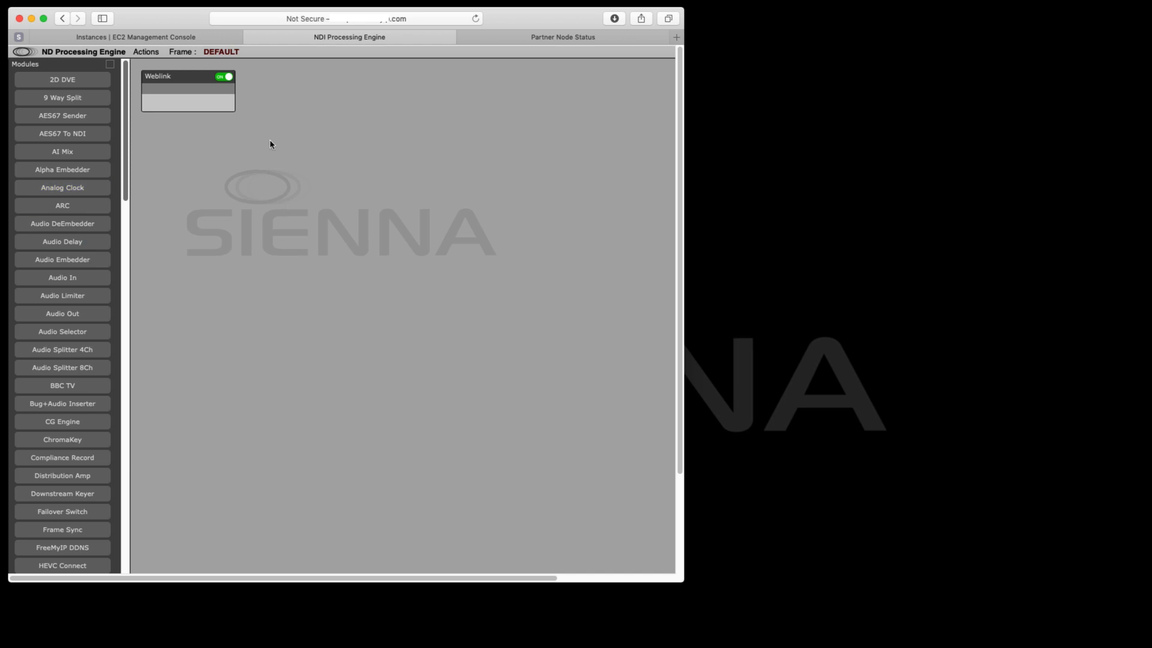
mouse_move(292, 151)
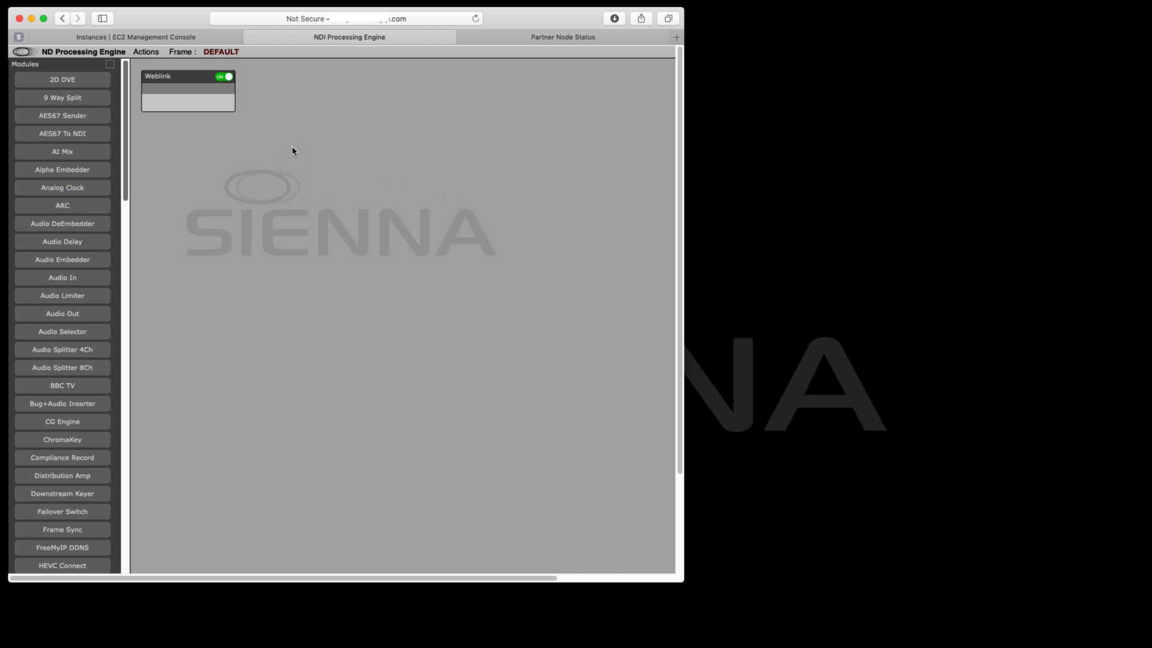
mouse_move(182, 69)
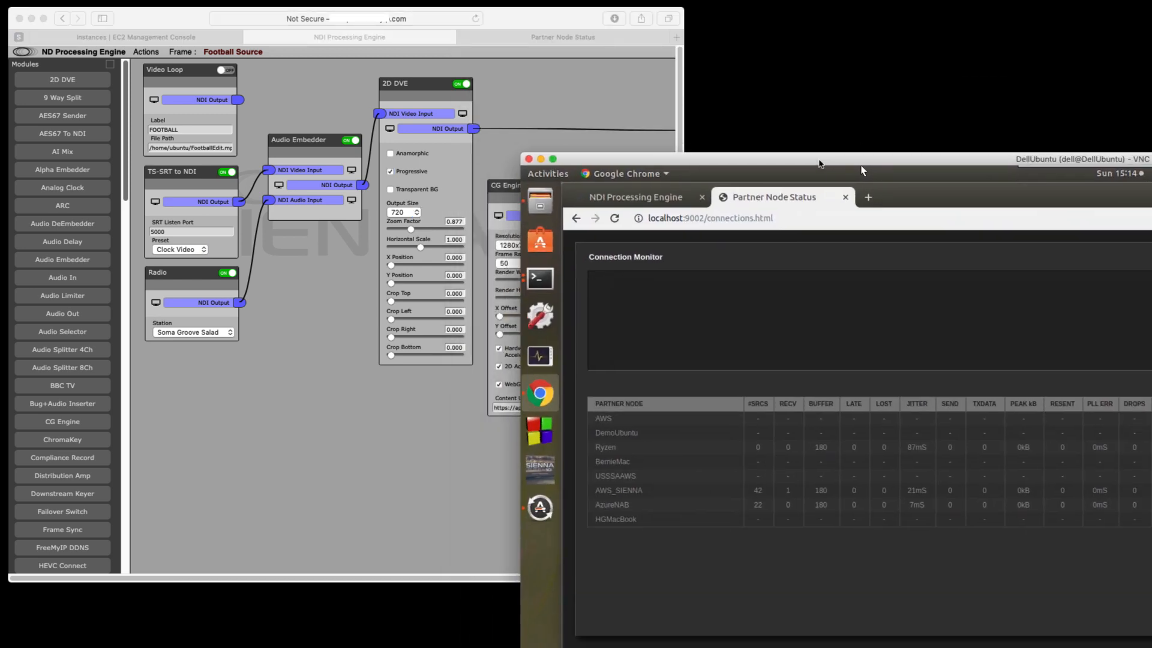
In VNC, open the remote NDI Processing Engine view and dismiss the Actions menu
click(708, 224)
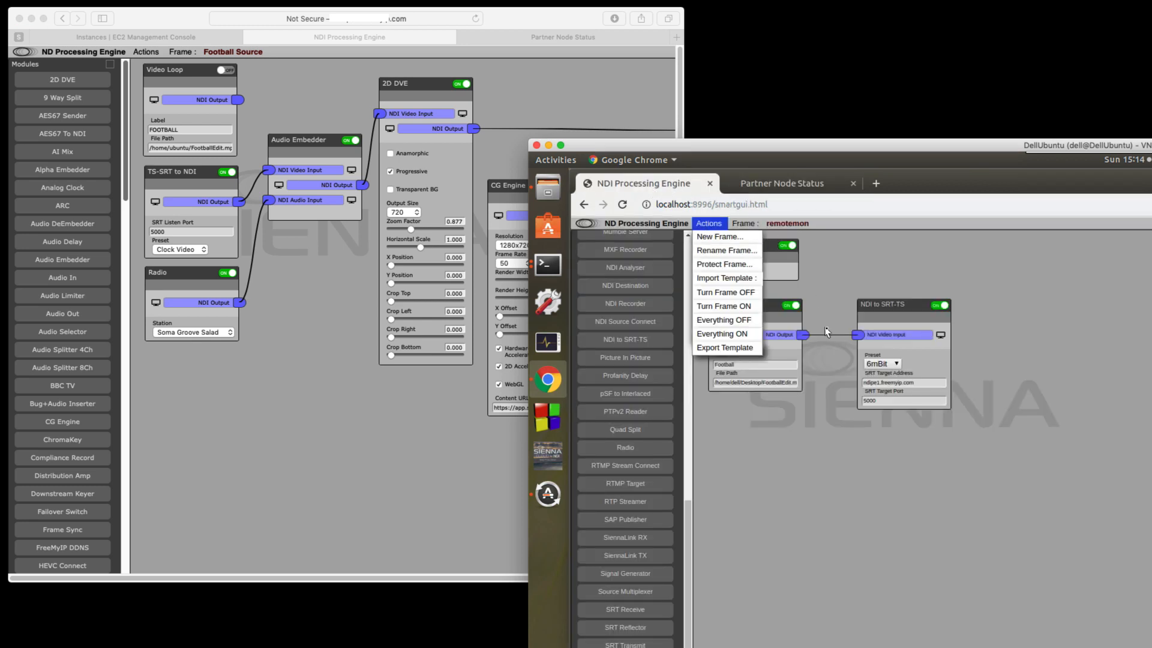
click(721, 334)
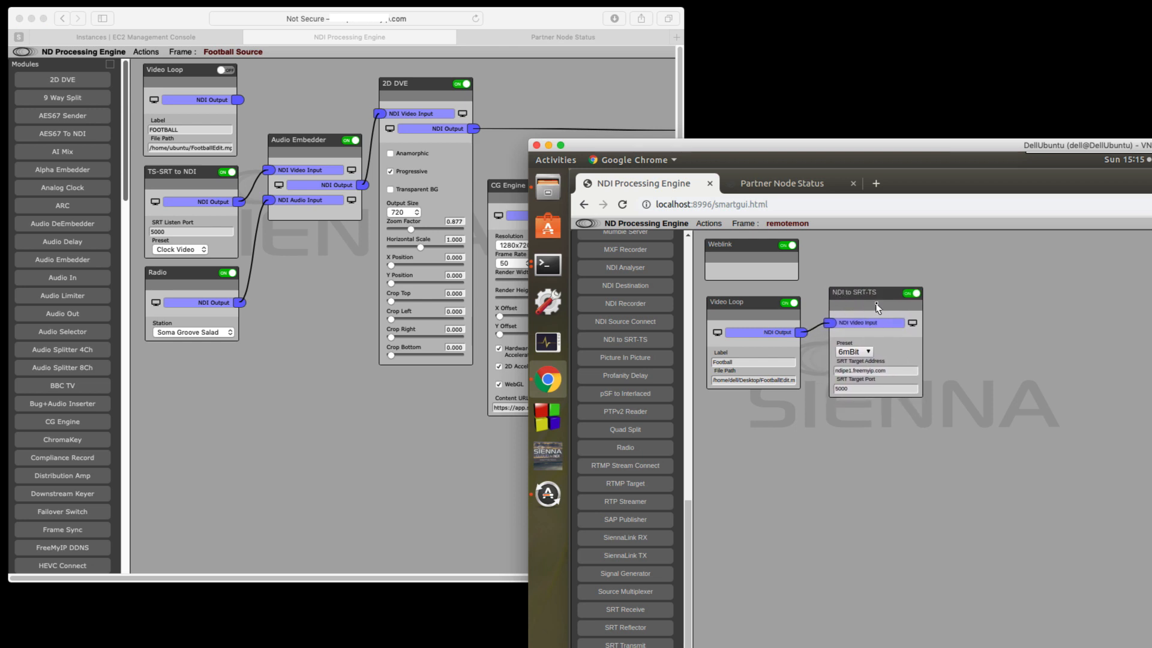
mouse_move(855, 233)
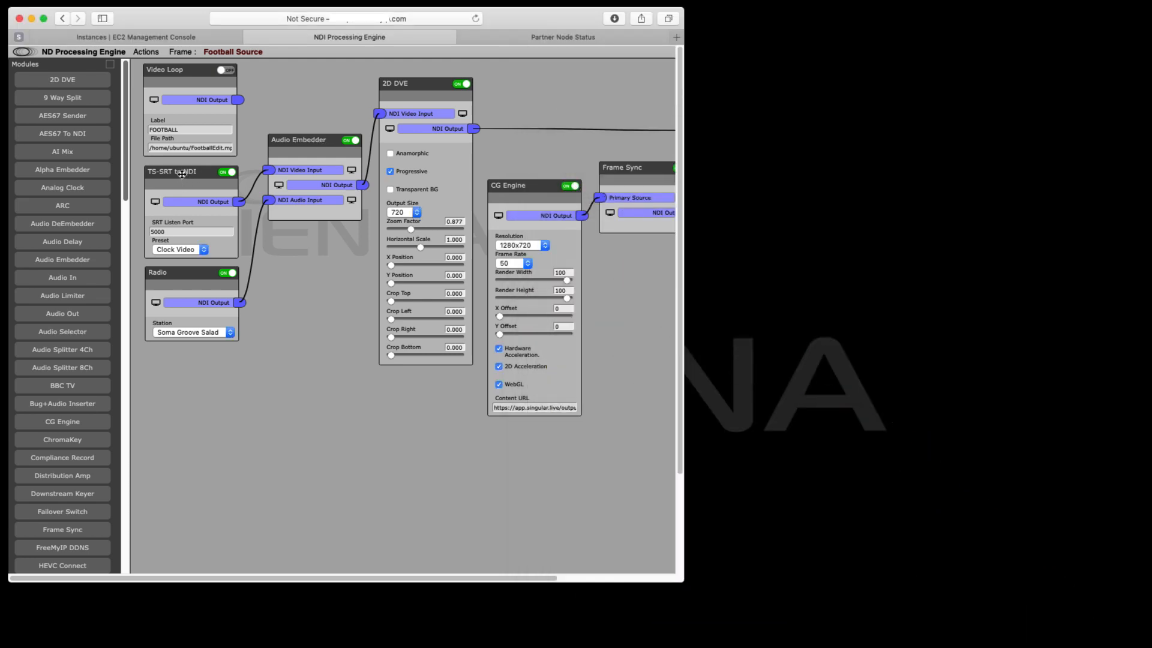
Preview and close the TS-SRT to NDI, Audio Embedder and 2D DVE outputs
click(155, 202)
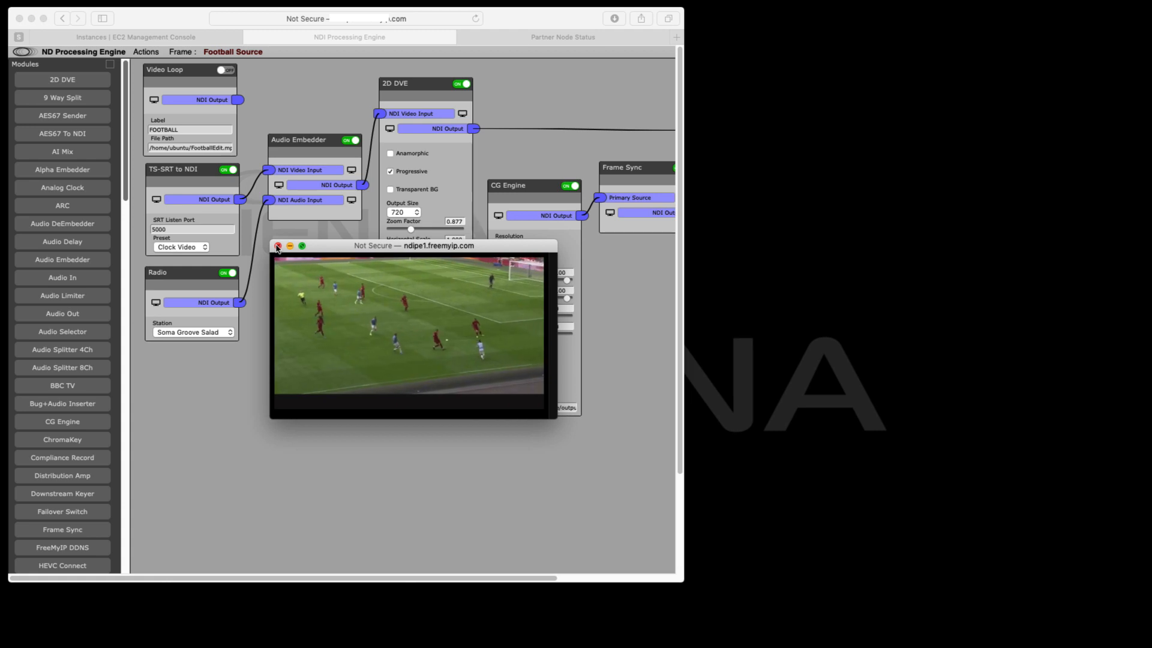
click(278, 246)
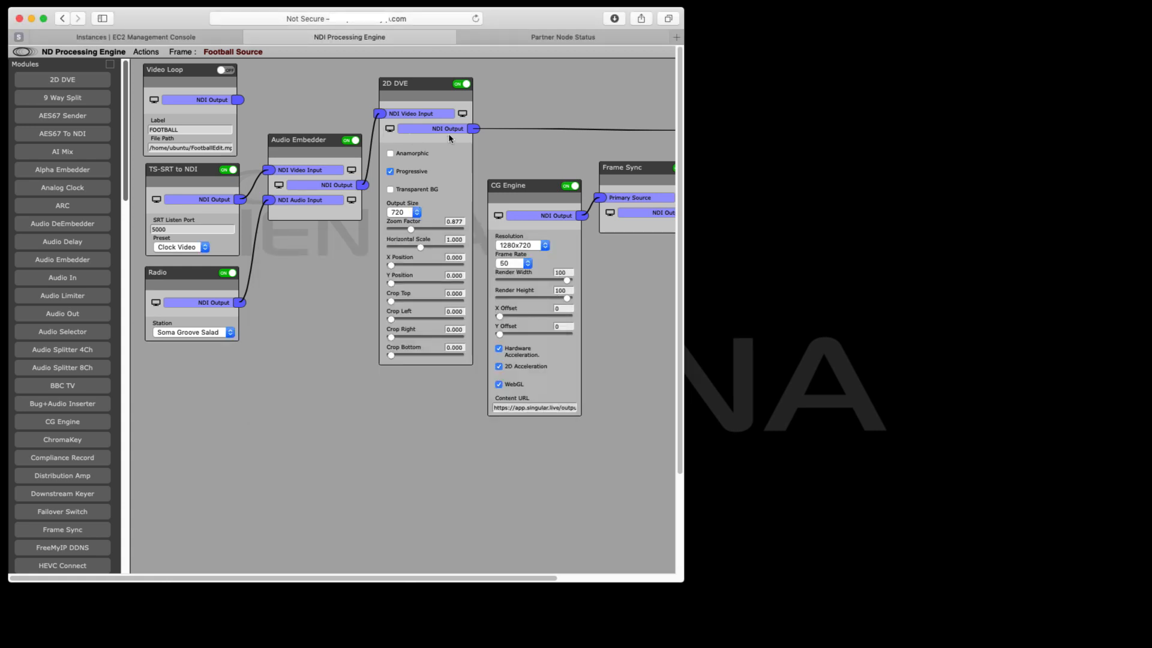
mouse_move(291, 147)
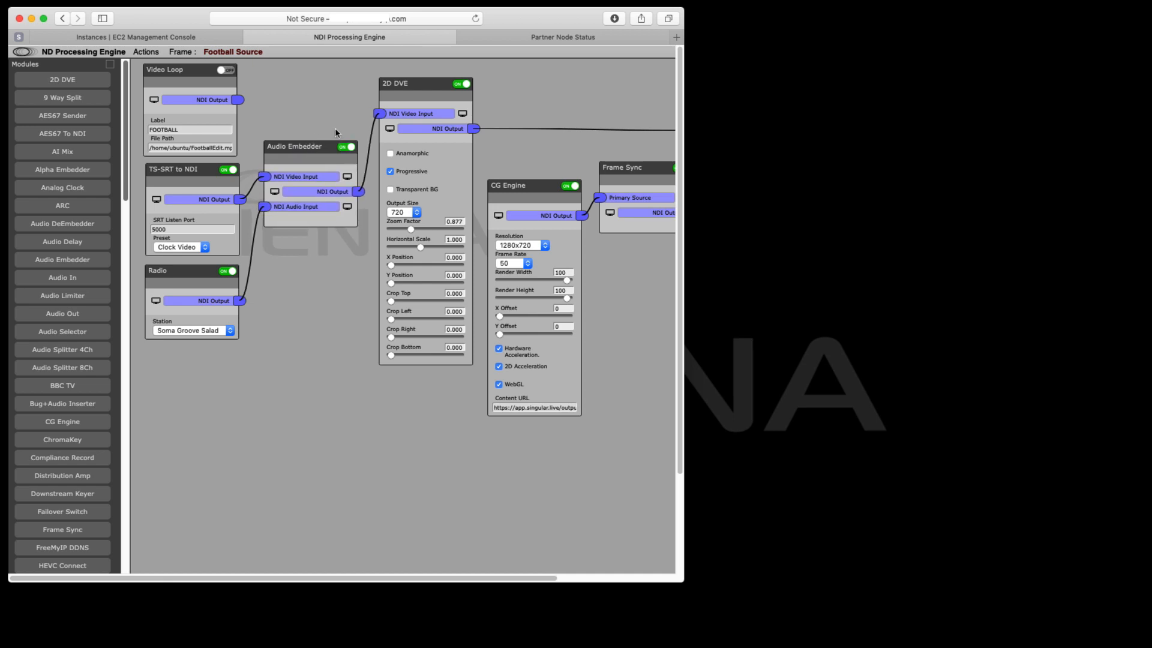
mouse_move(463, 118)
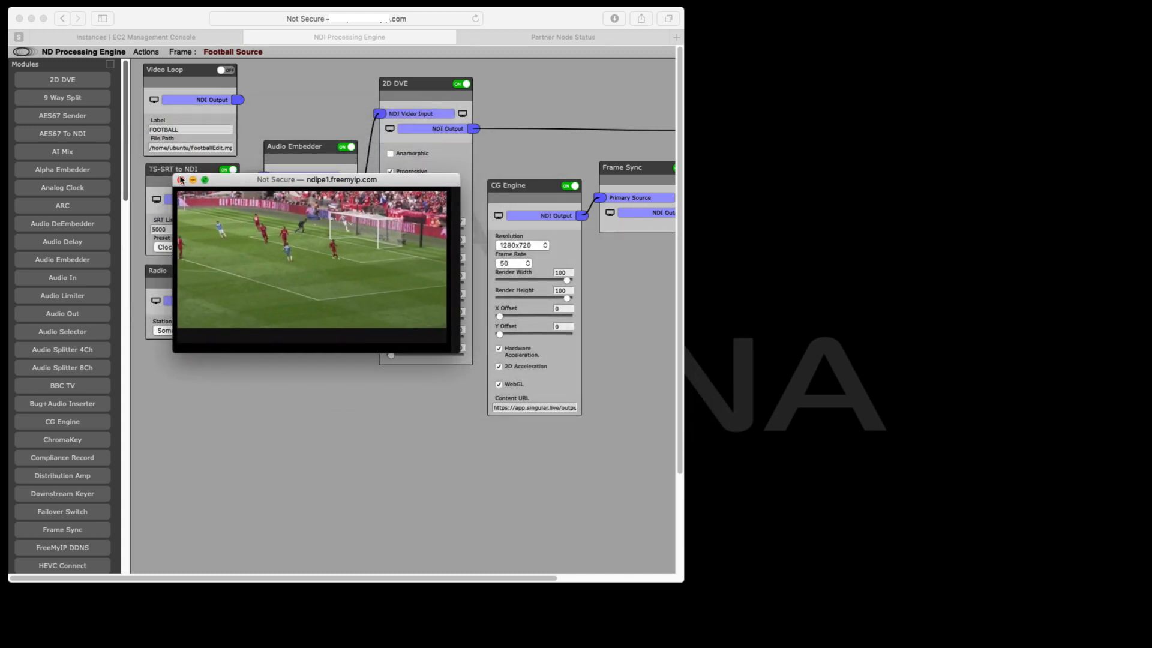
click(180, 179)
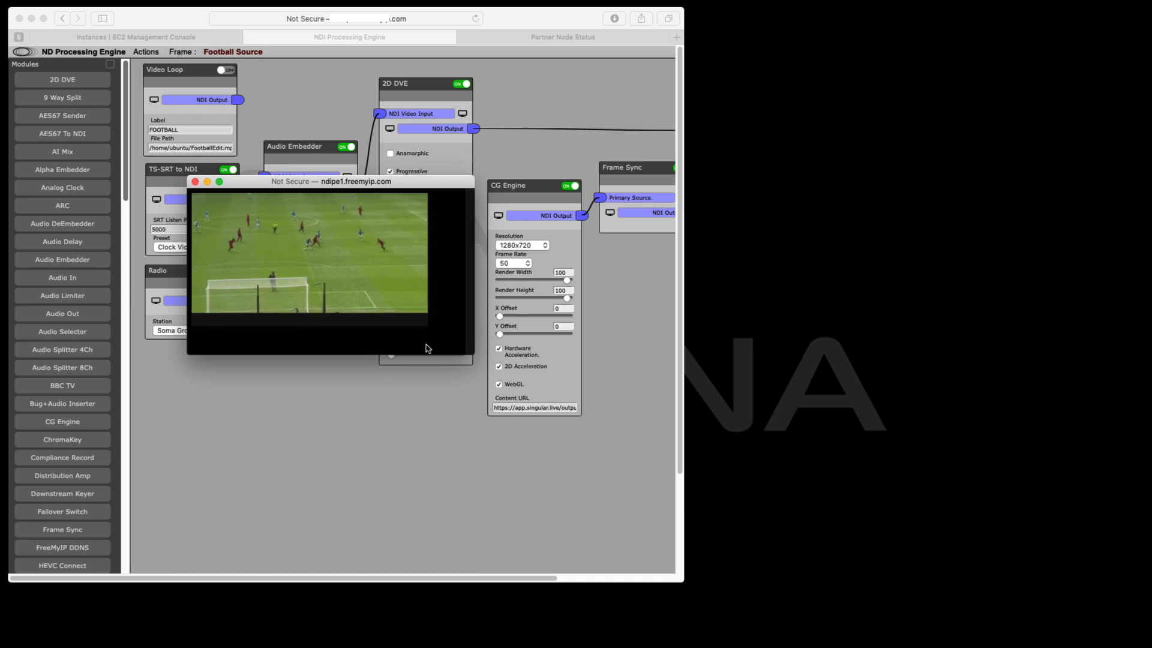
click(196, 181)
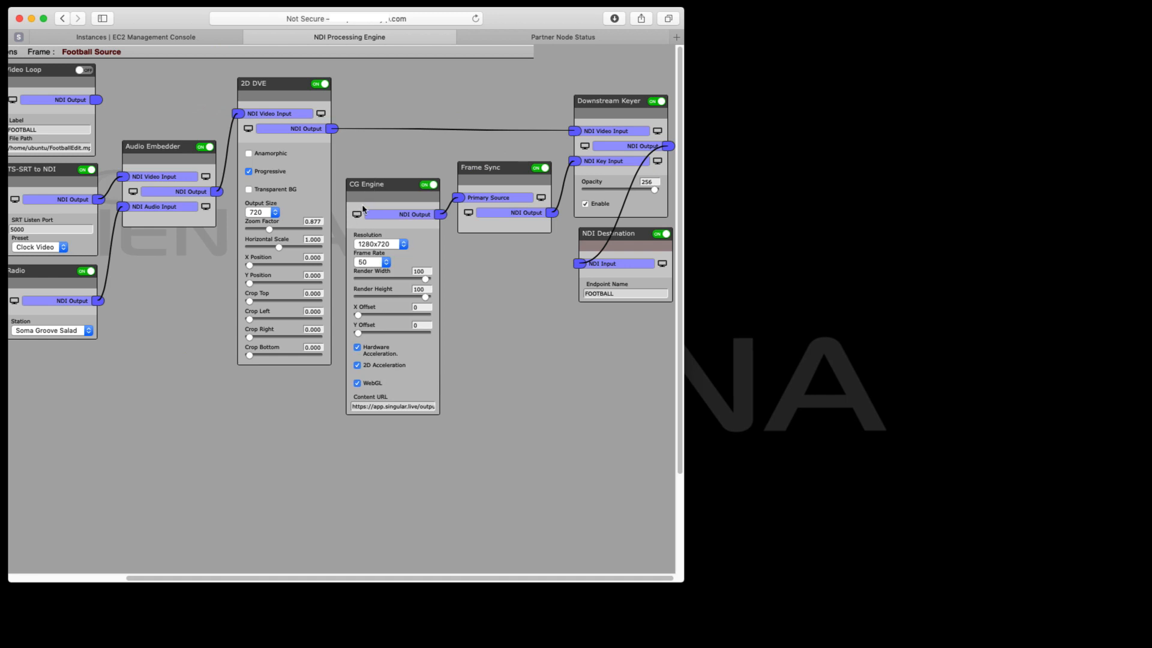
Preview the CG Engine's transparent scoreboard overlay and reposition the preview window
click(357, 213)
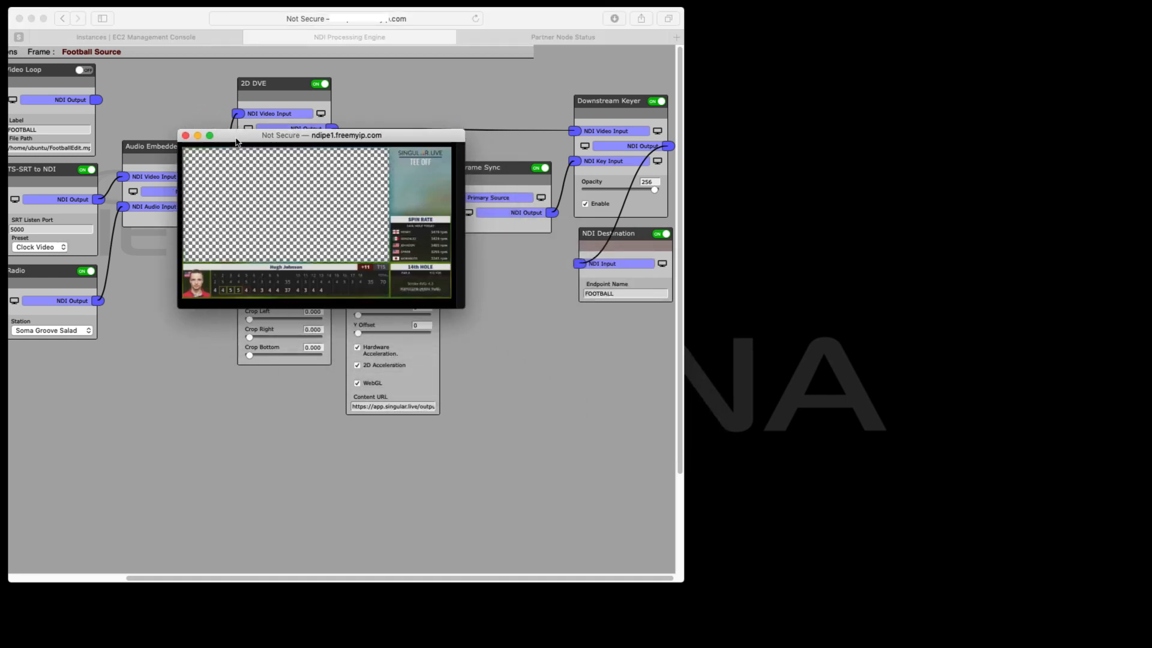
drag(319, 135, 261, 109)
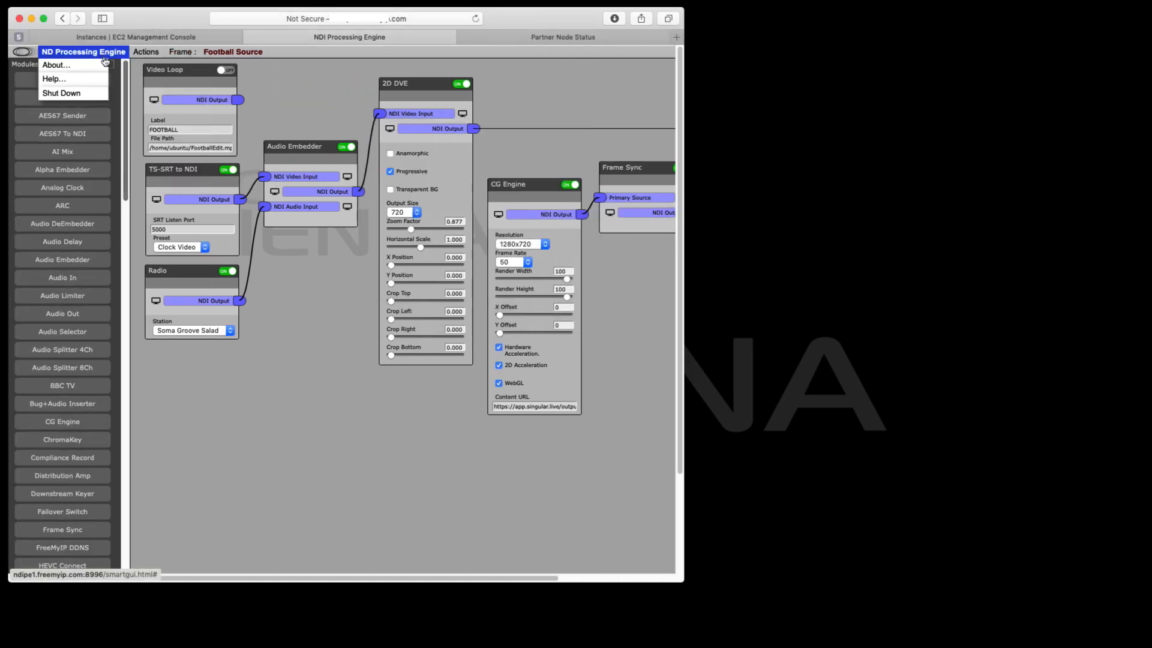
Browse the CORAL, BET365 and LADBROOKES sponsor frames
click(300, 308)
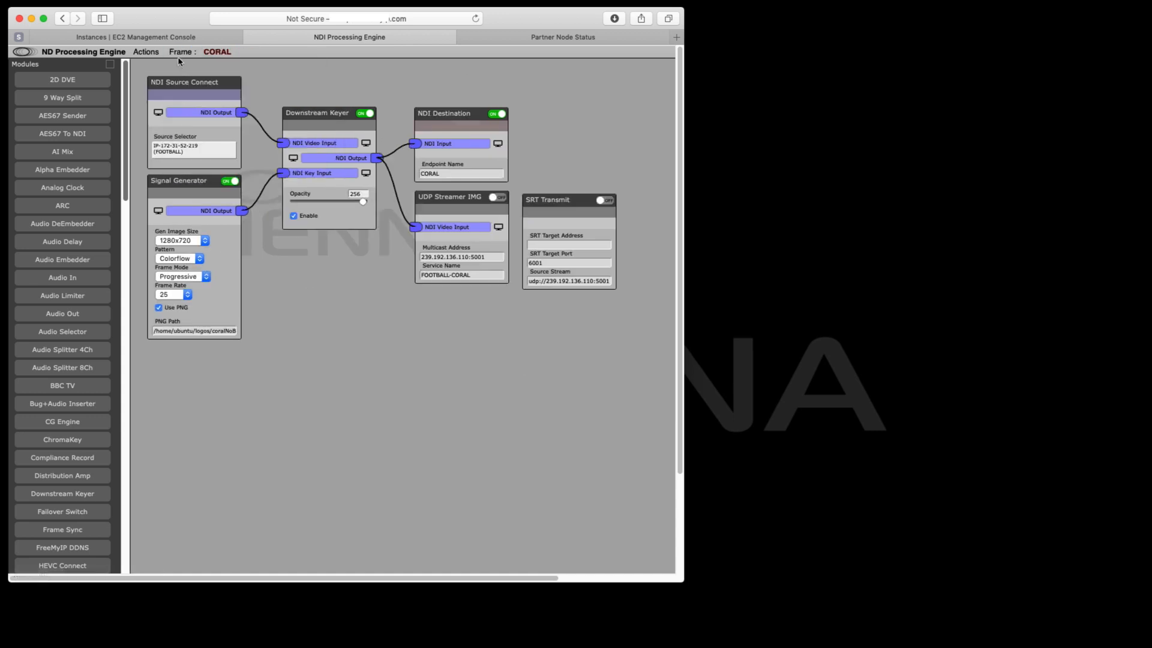
click(181, 51)
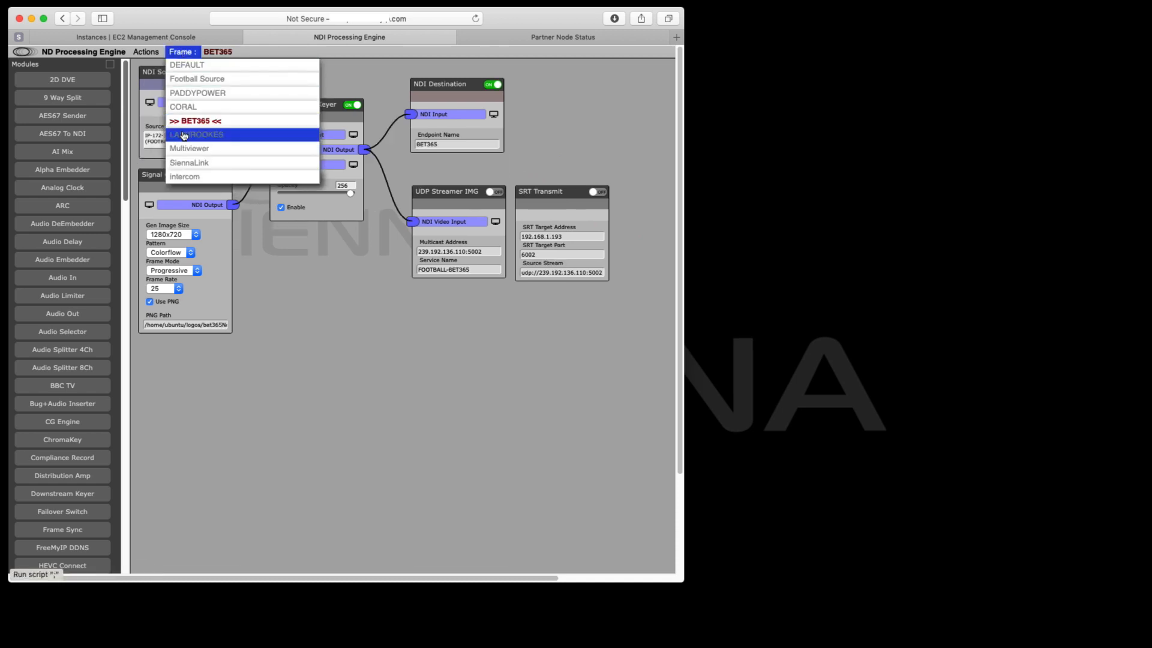
click(197, 93)
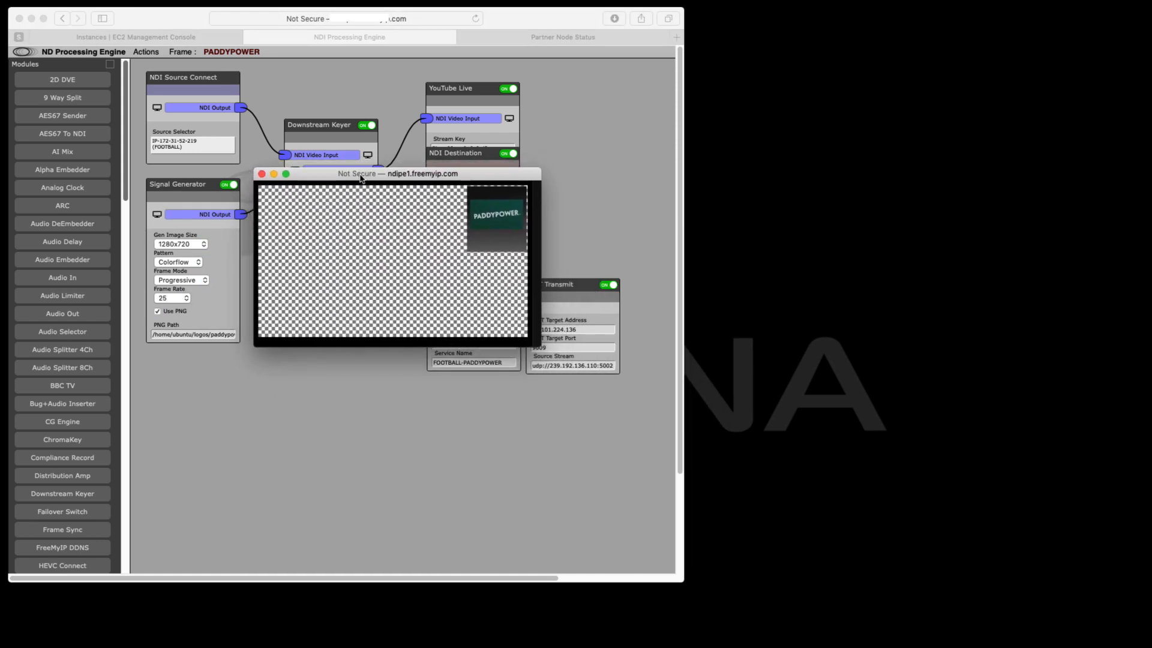
mouse_move(298, 173)
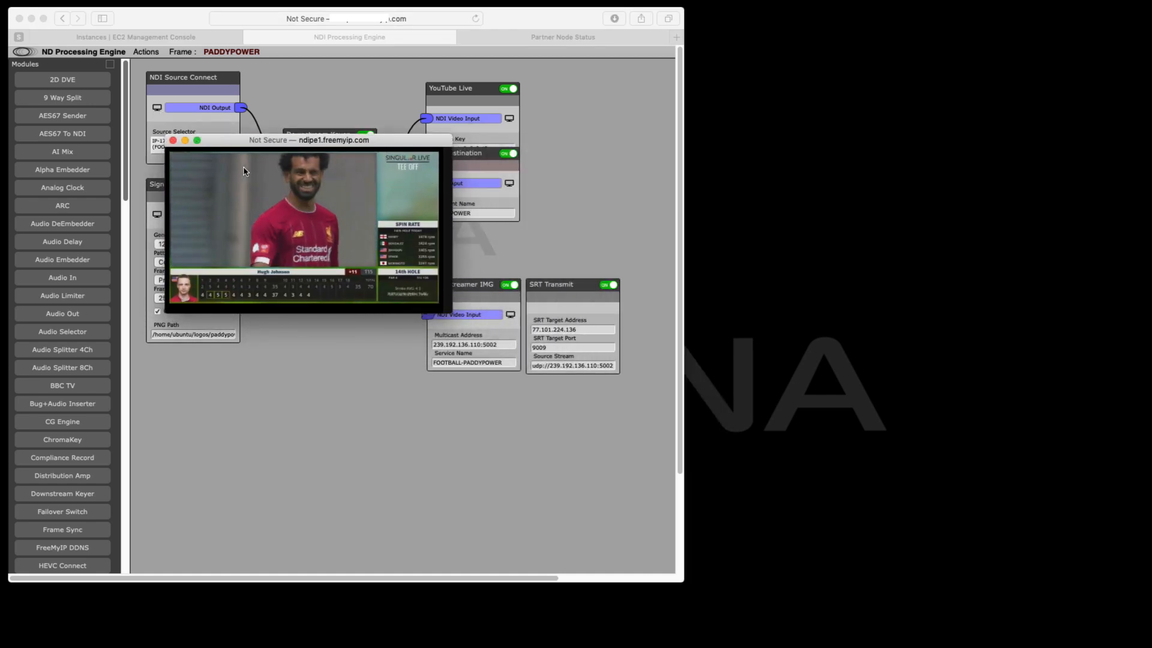
Preview PADDYPOWER's Downstream Keyer output with its logo, then close the preview
click(173, 140)
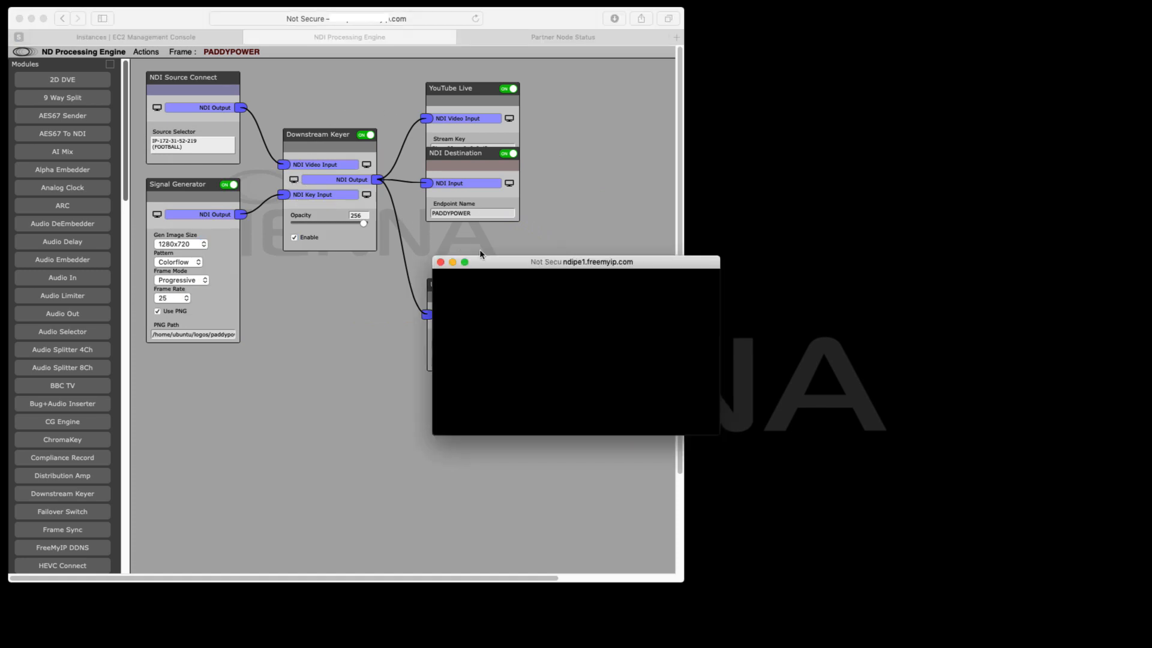
drag(581, 261, 310, 105)
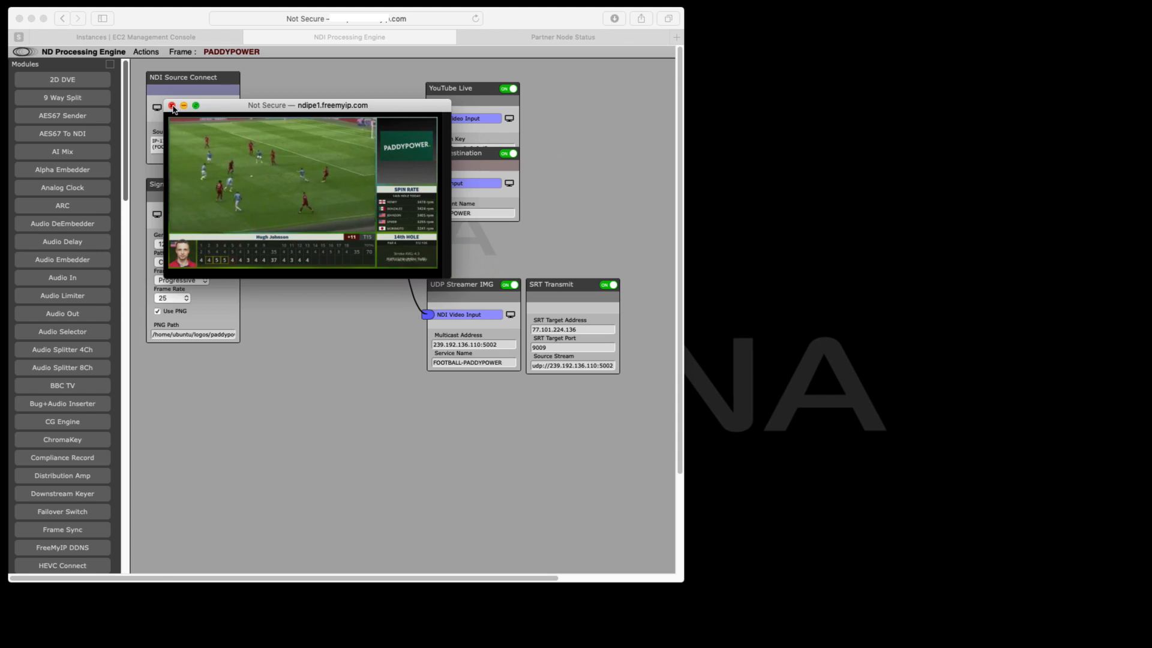
click(181, 52)
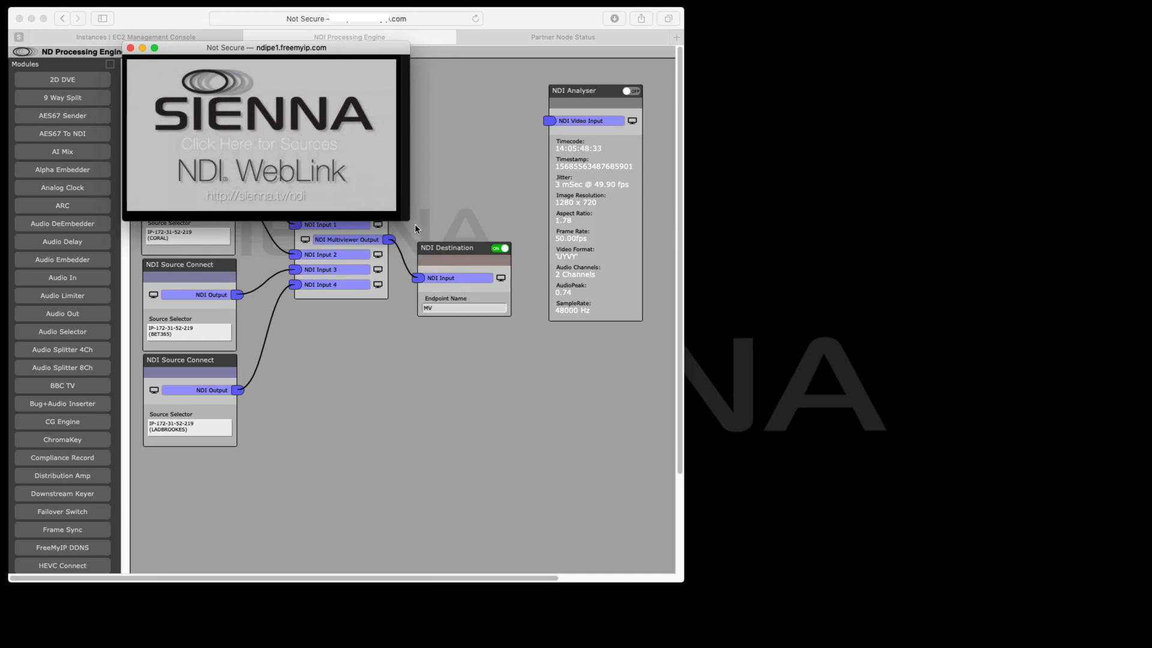
Preview the 2x2 multiviewer of four sponsor feeds, then reopen the PADDYPOWER frame
click(261, 132)
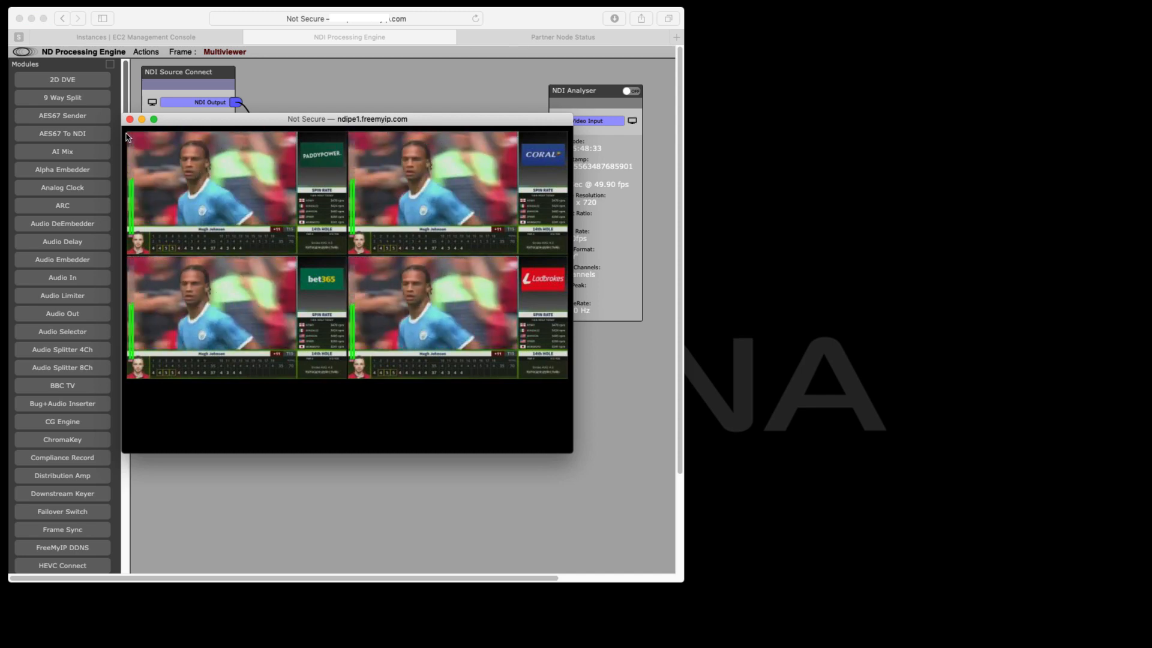
click(129, 118)
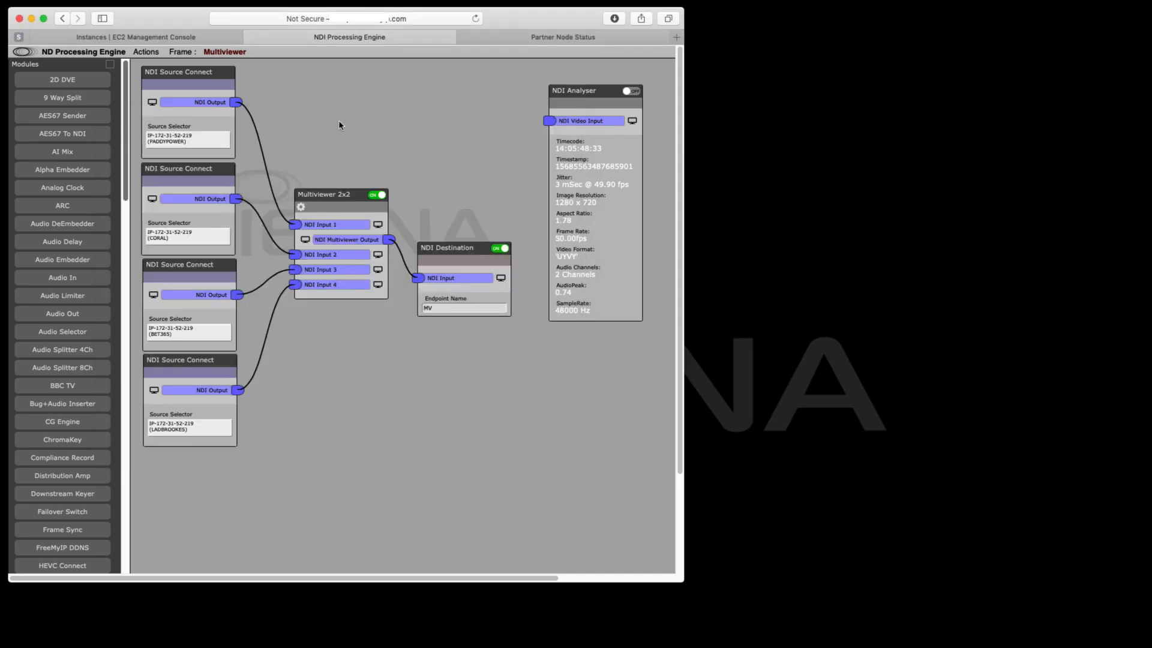
click(181, 52)
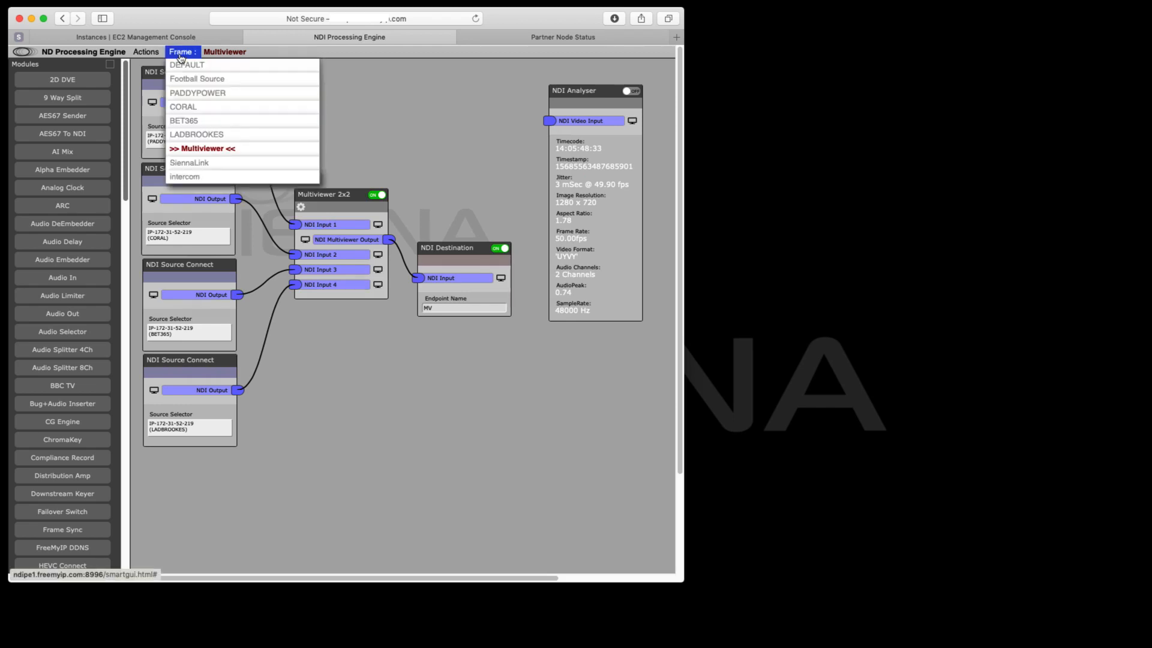
click(197, 92)
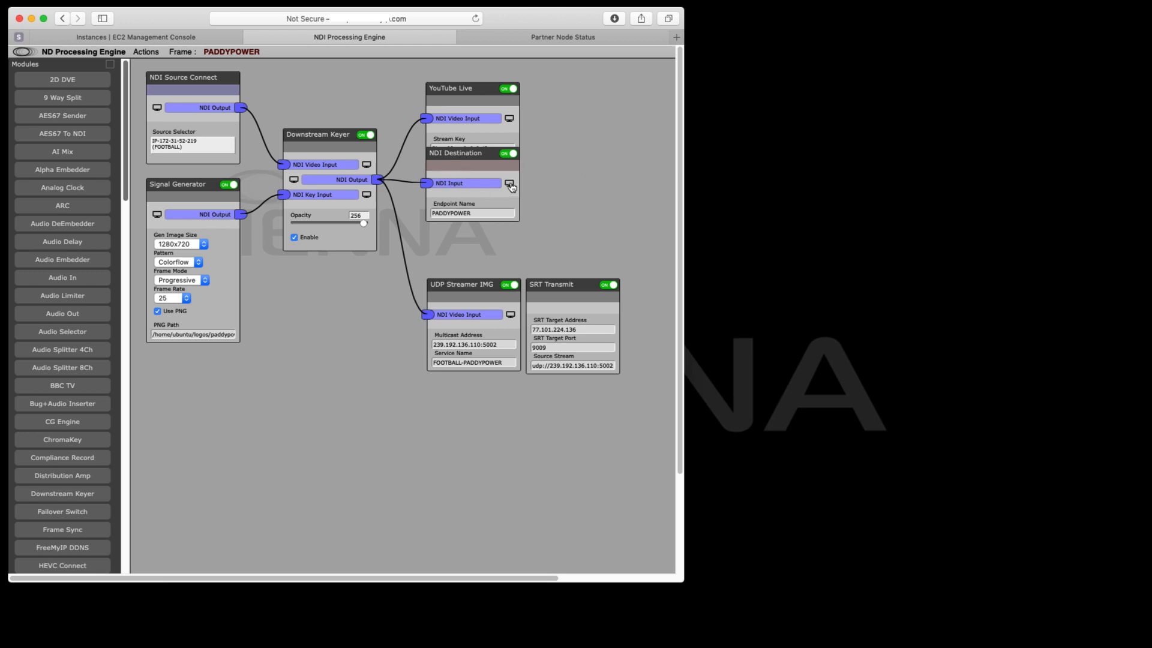
Move the SRT Transmit module left, beside the UDP Streamer IMG module
click(509, 183)
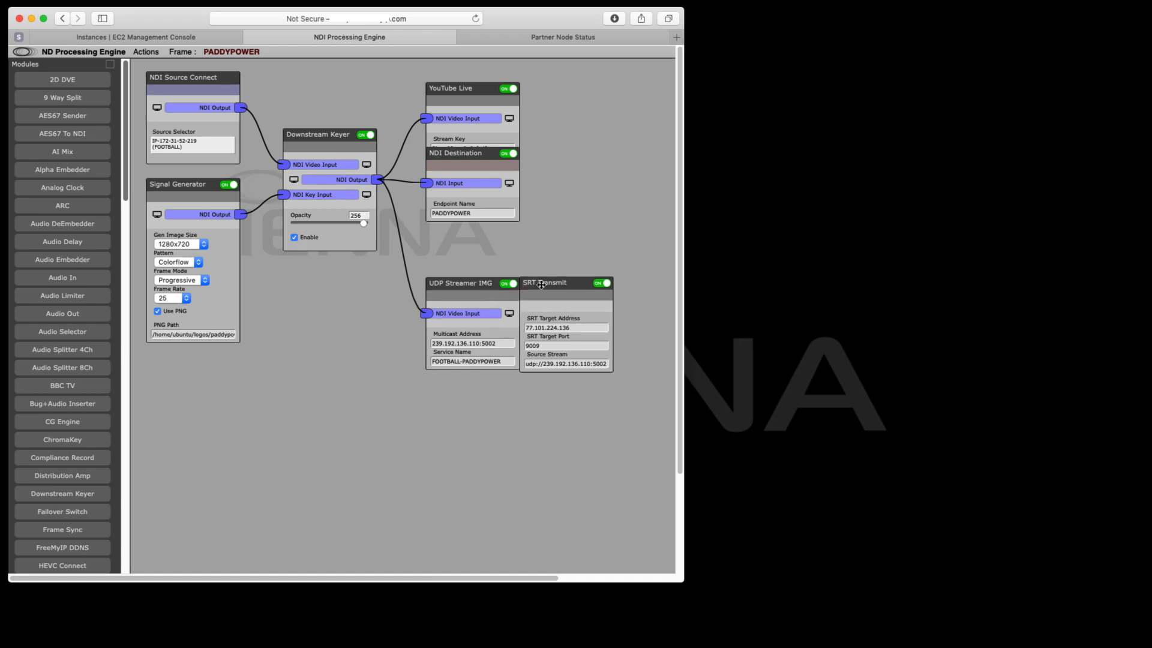
mouse_move(579, 374)
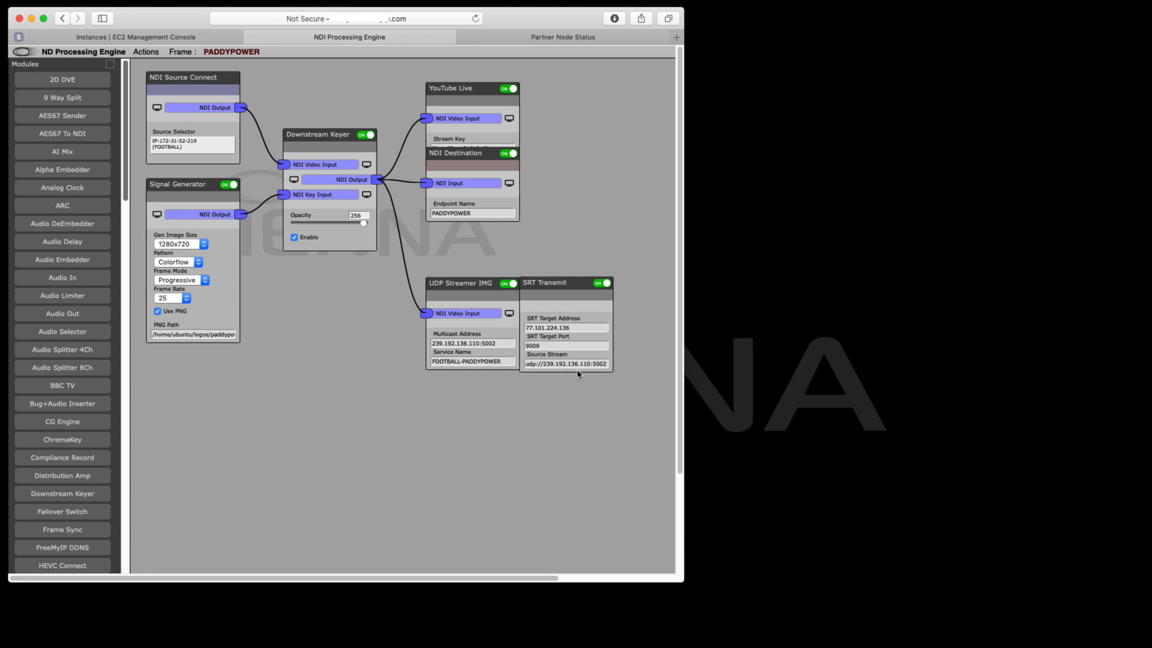
mouse_move(448, 390)
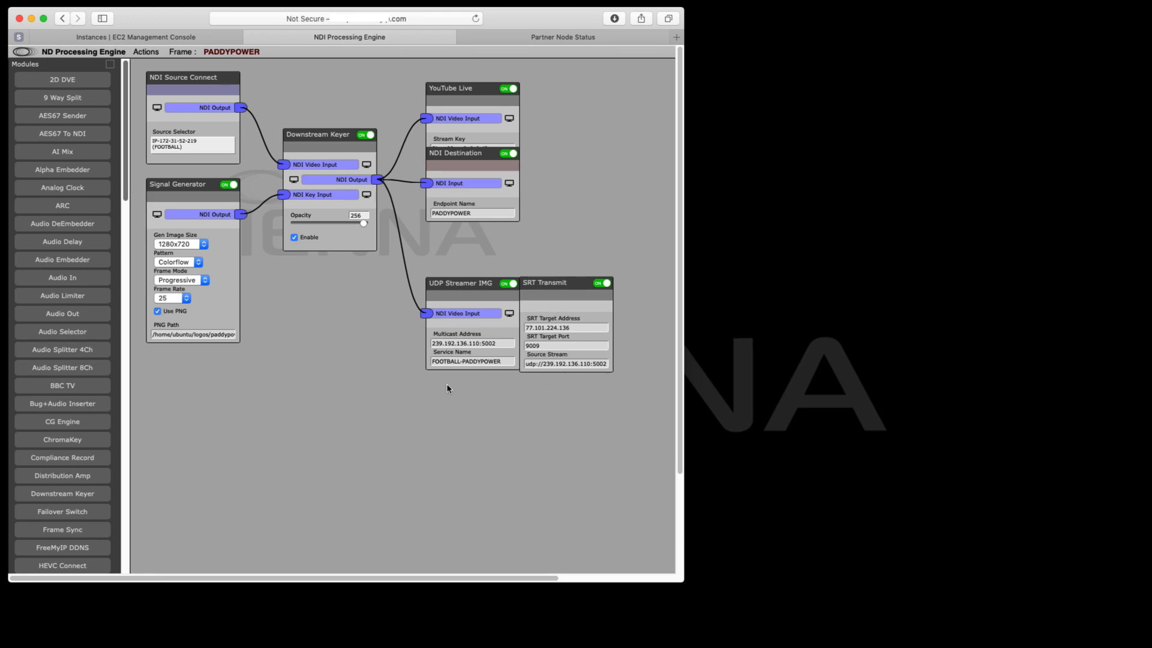
click(606, 282)
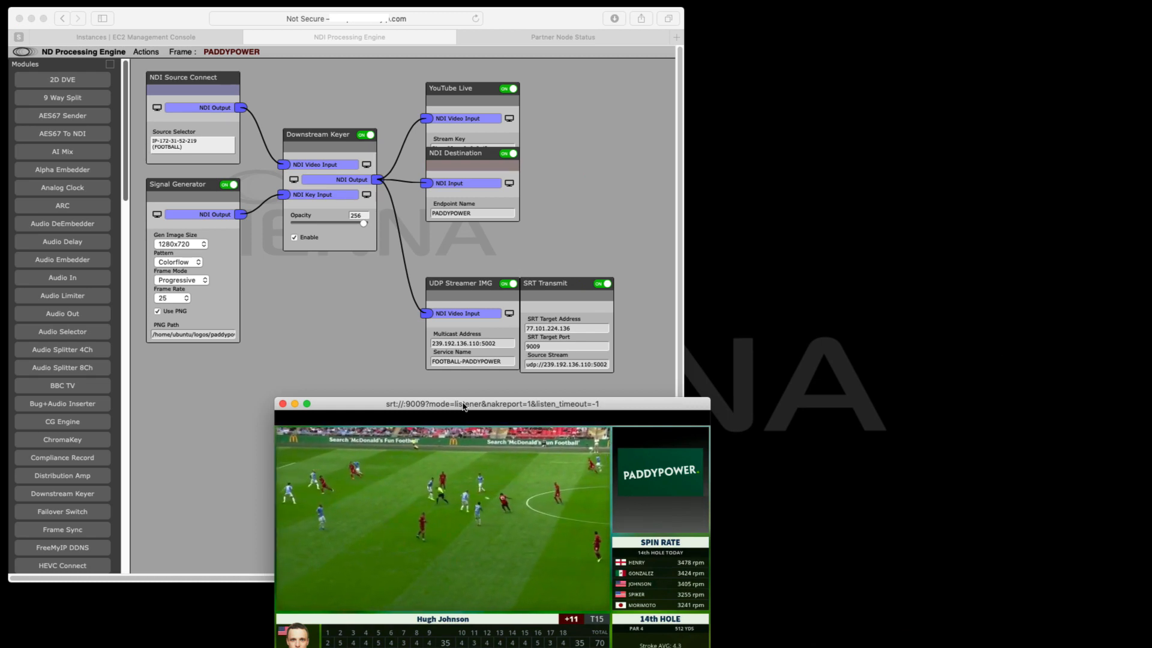
drag(463, 403, 667, 408)
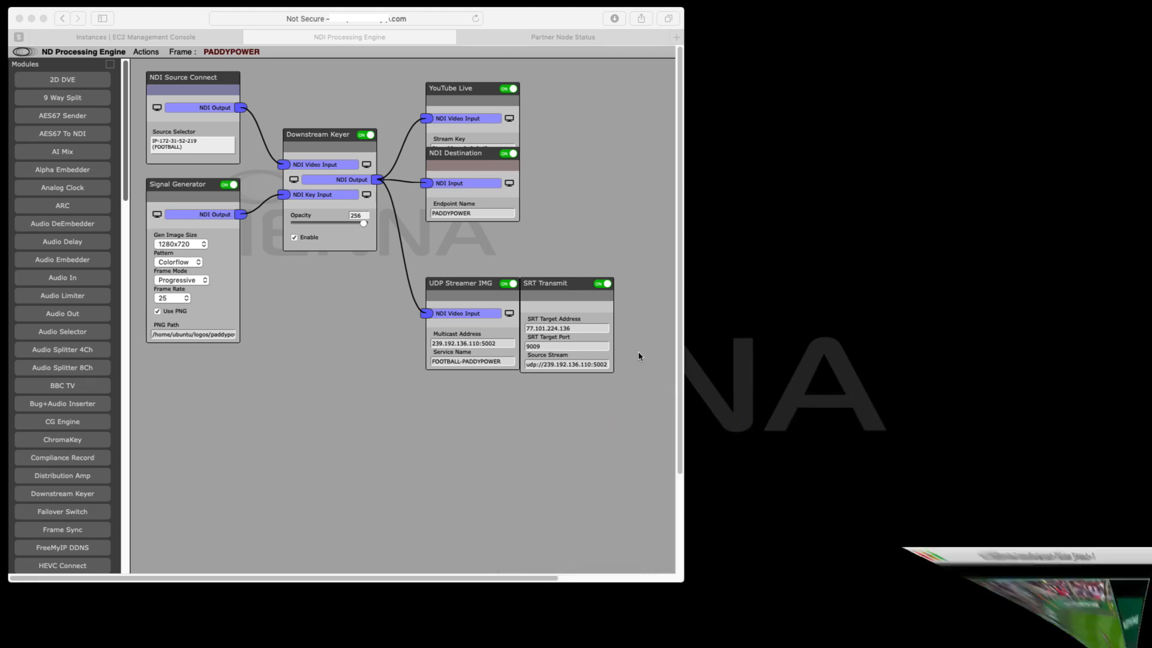
mouse_move(461, 89)
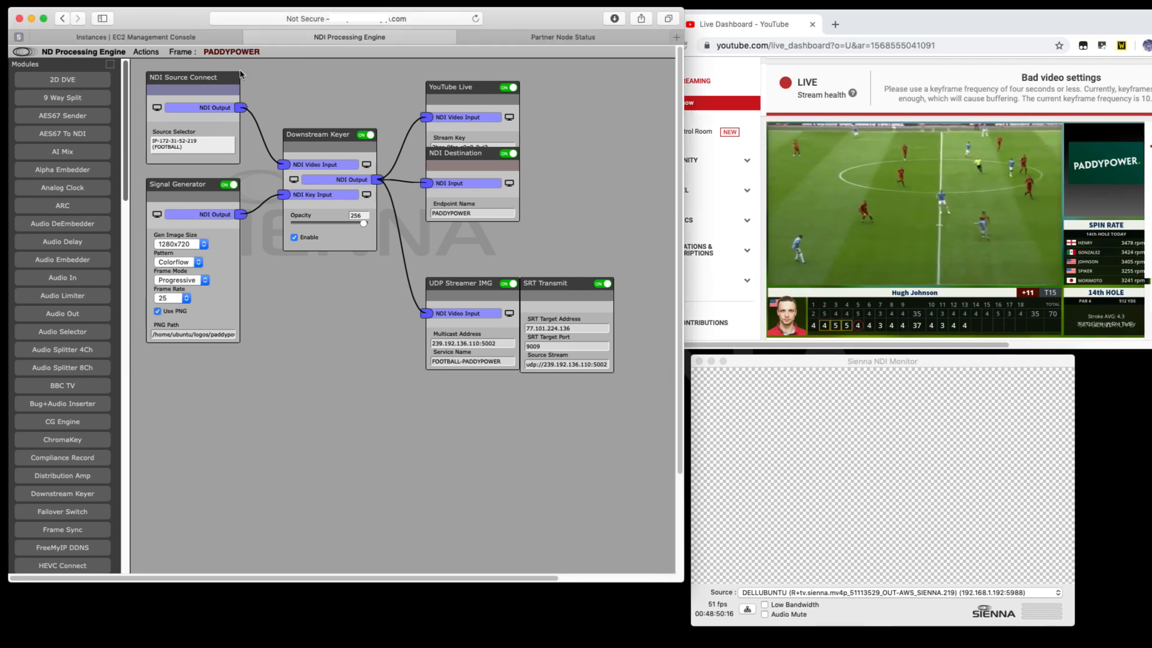
mouse_move(328, 94)
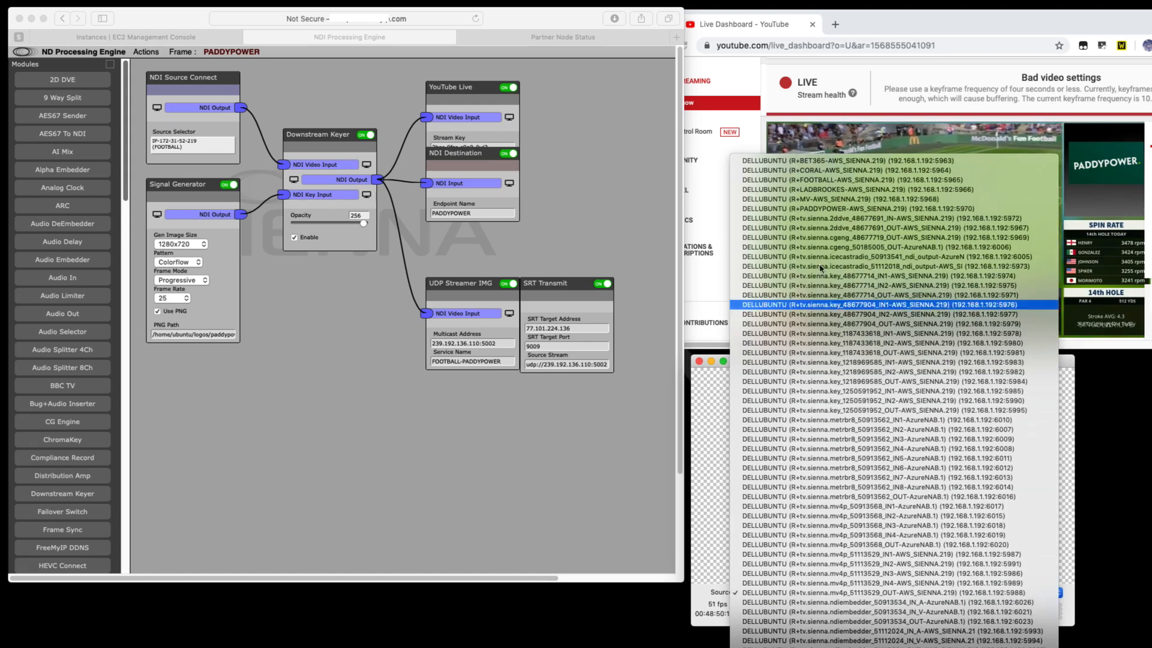
Monitor the LADBROOKES source in NDI Monitor and switch the engine to the LADBROOKES frame
click(882, 189)
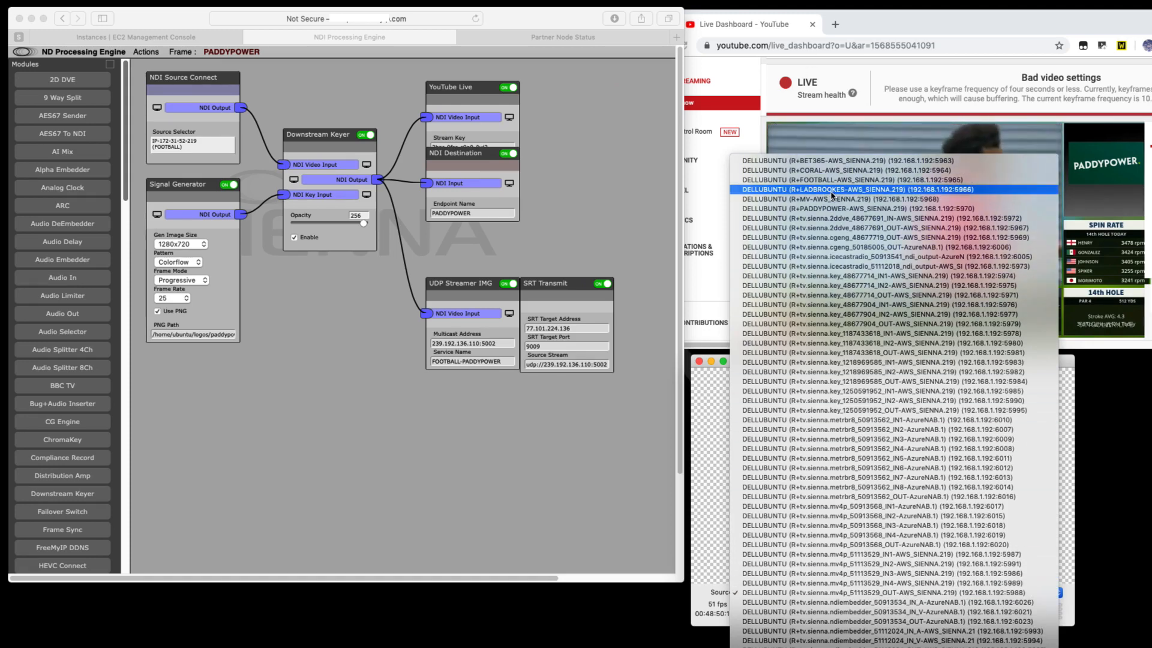
click(881, 190)
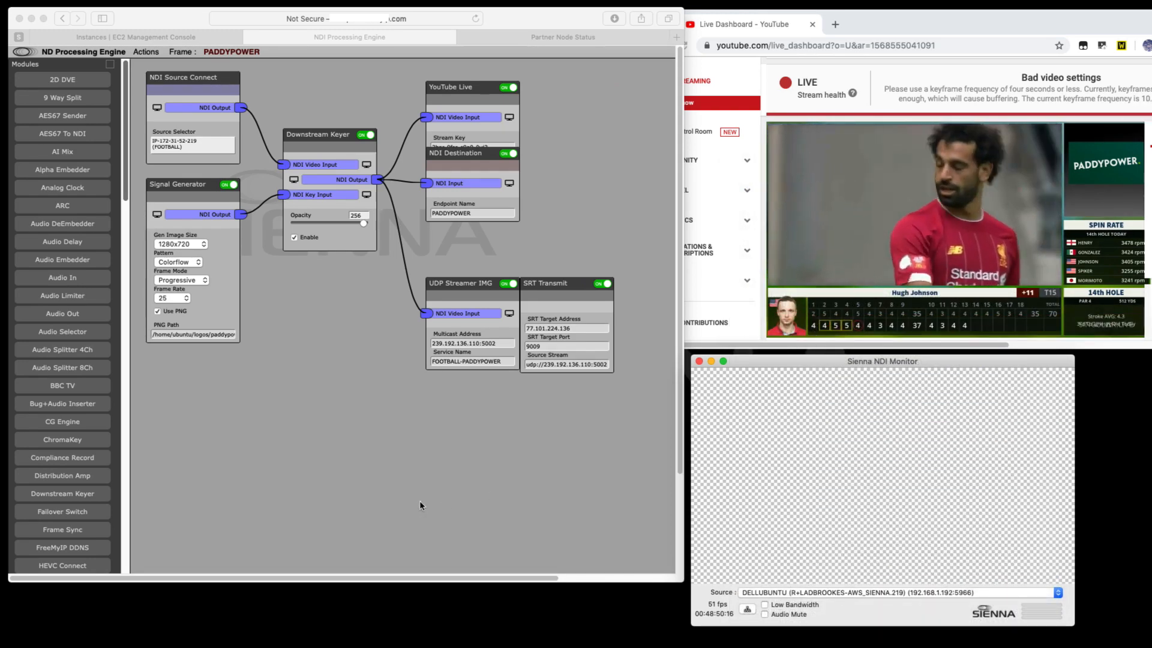
click(181, 51)
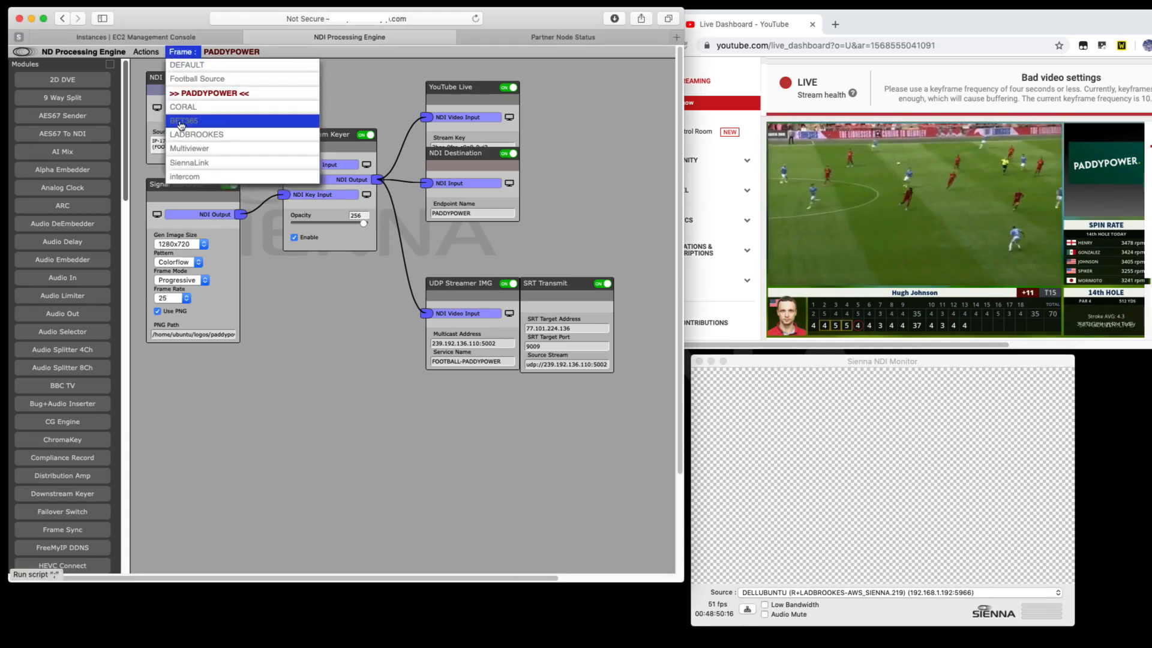
click(196, 133)
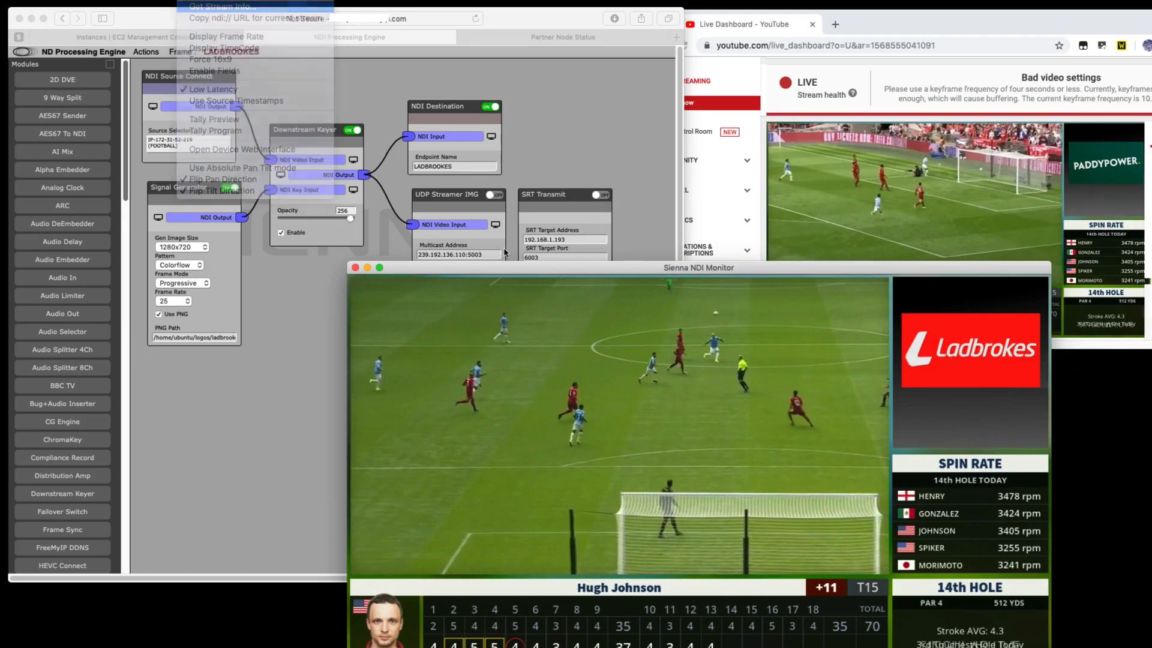
Read Get Stream Info (1280x720p50, 2-channel 48 kHz), dismiss it, and reopen the Source dropdown
click(228, 7)
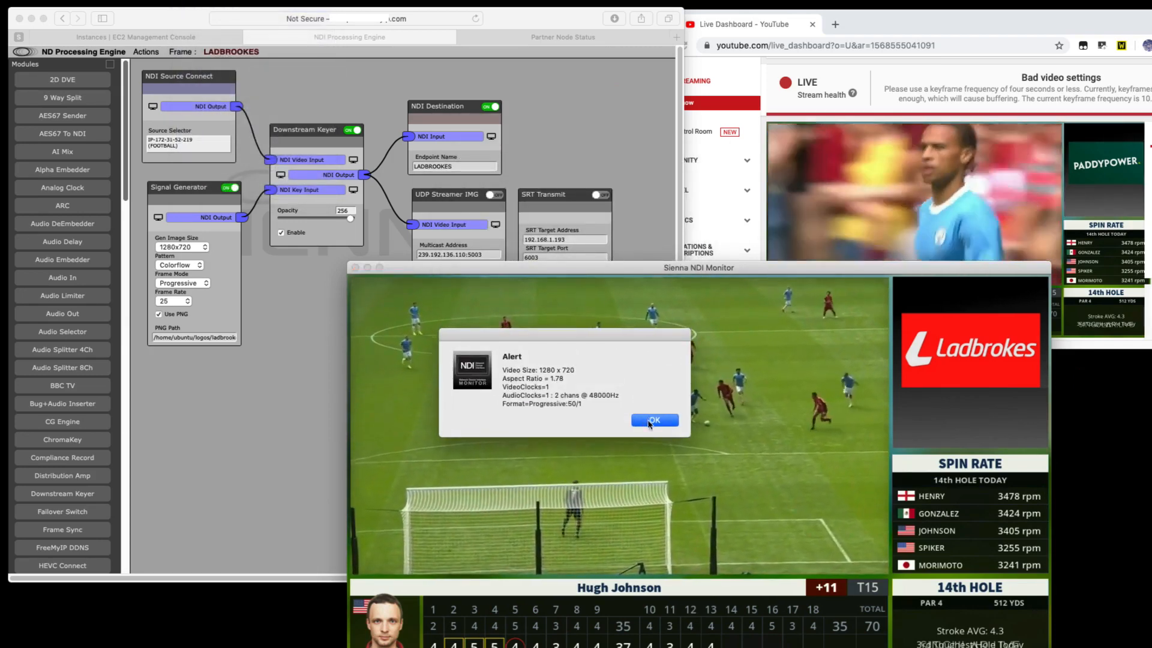
click(653, 419)
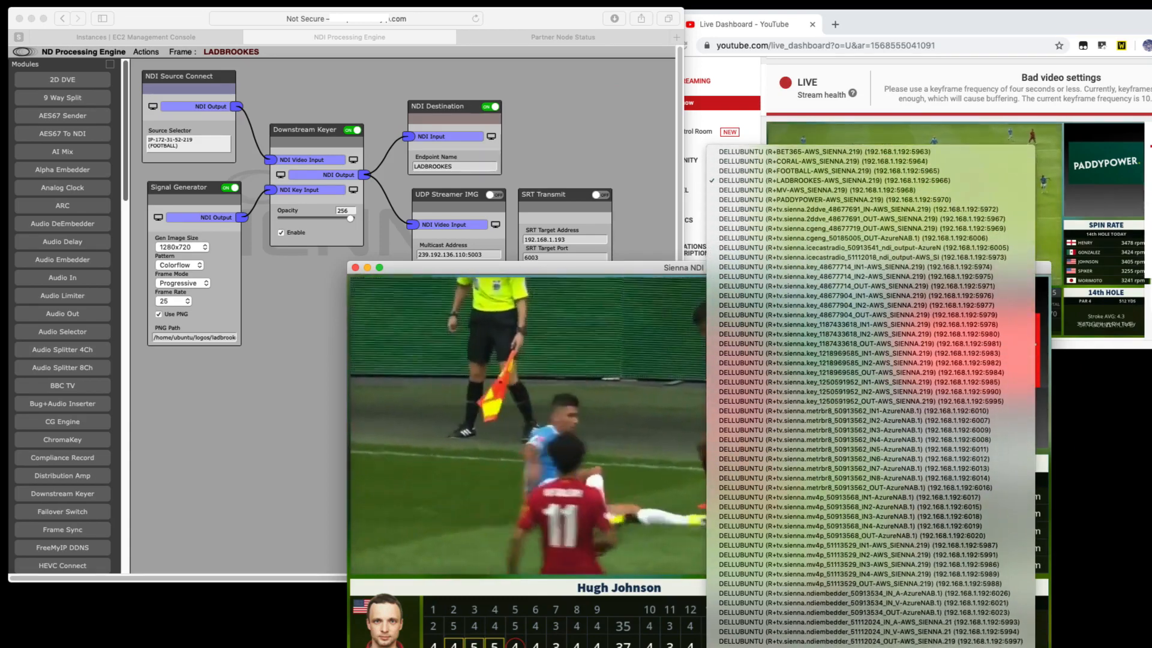
click(863, 416)
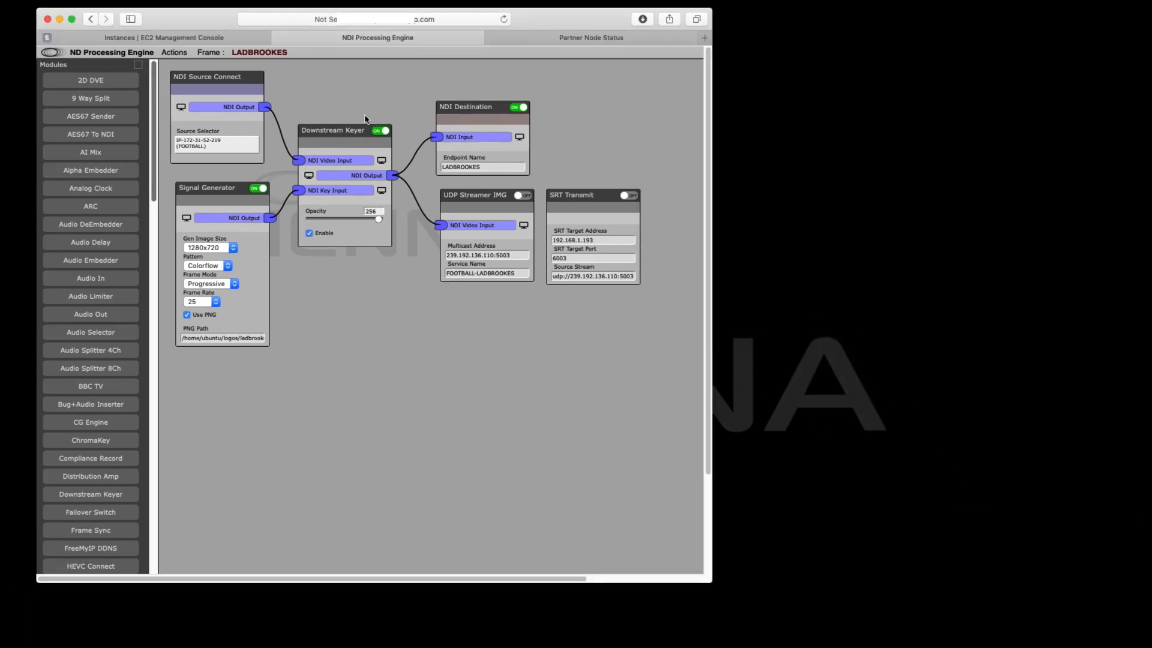
Switch the engine from LADBROOKES back to the Football Source frame
click(209, 53)
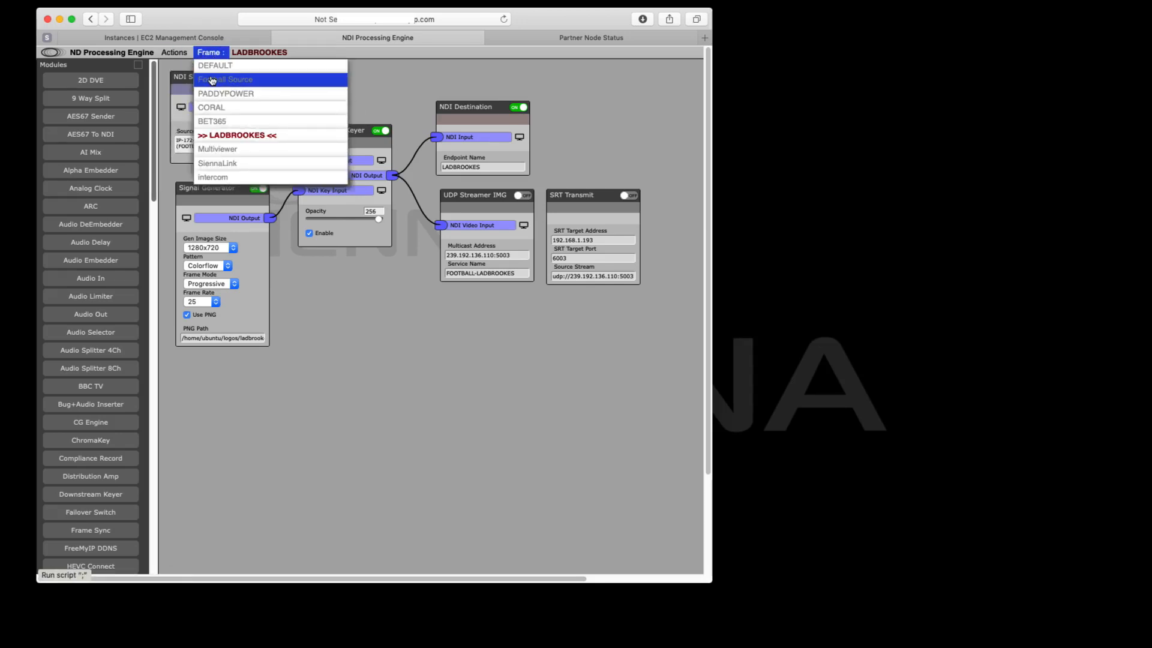
click(226, 79)
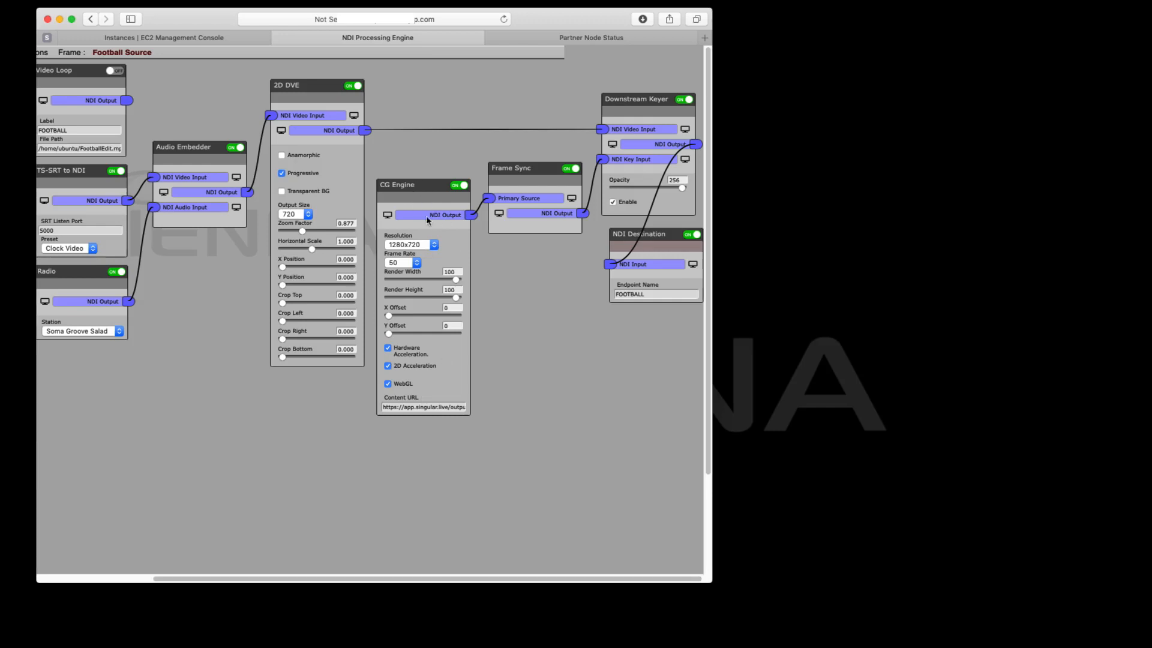
mouse_move(536, 197)
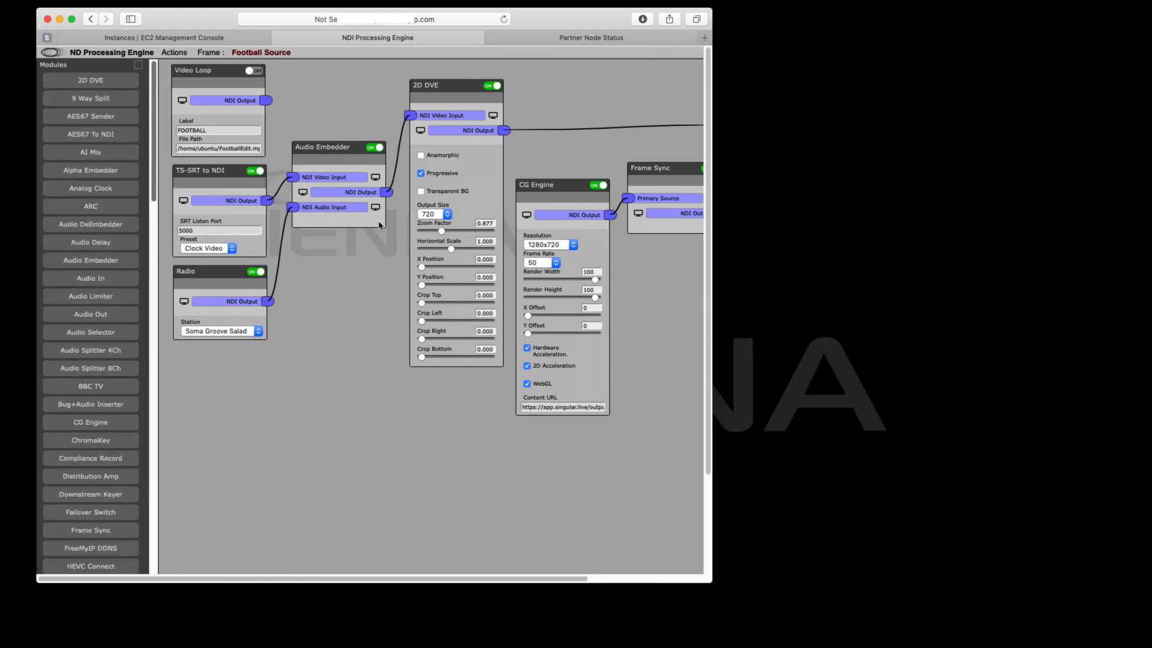
Switch the engine to the PADDYPOWER frame from the frame list
click(209, 52)
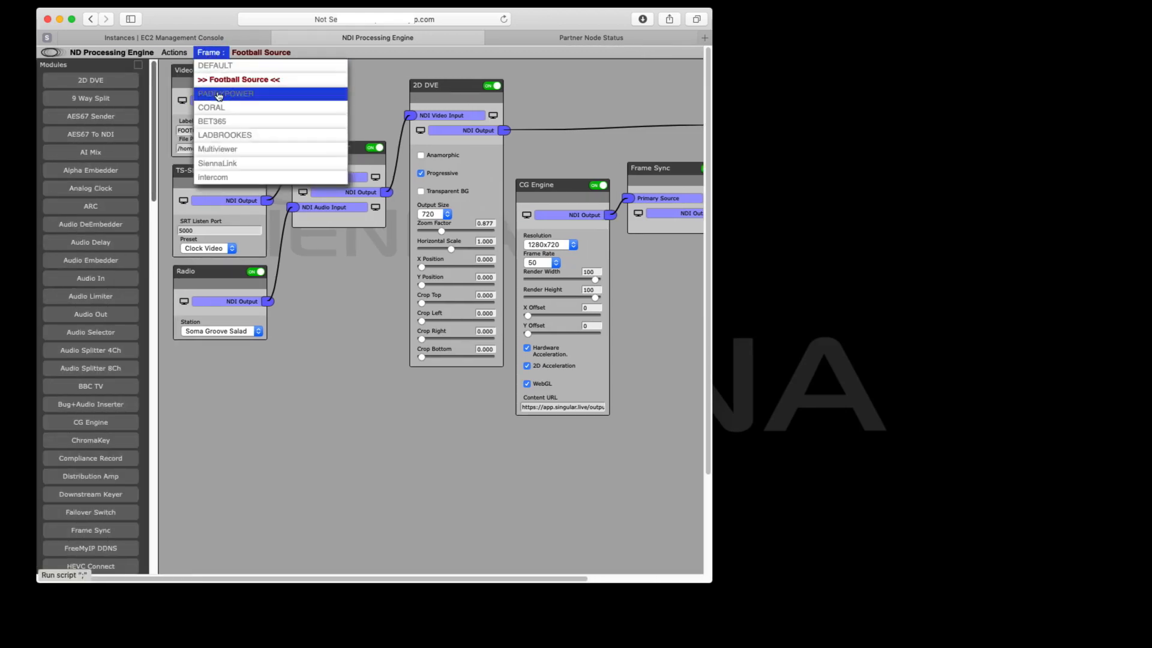
click(225, 93)
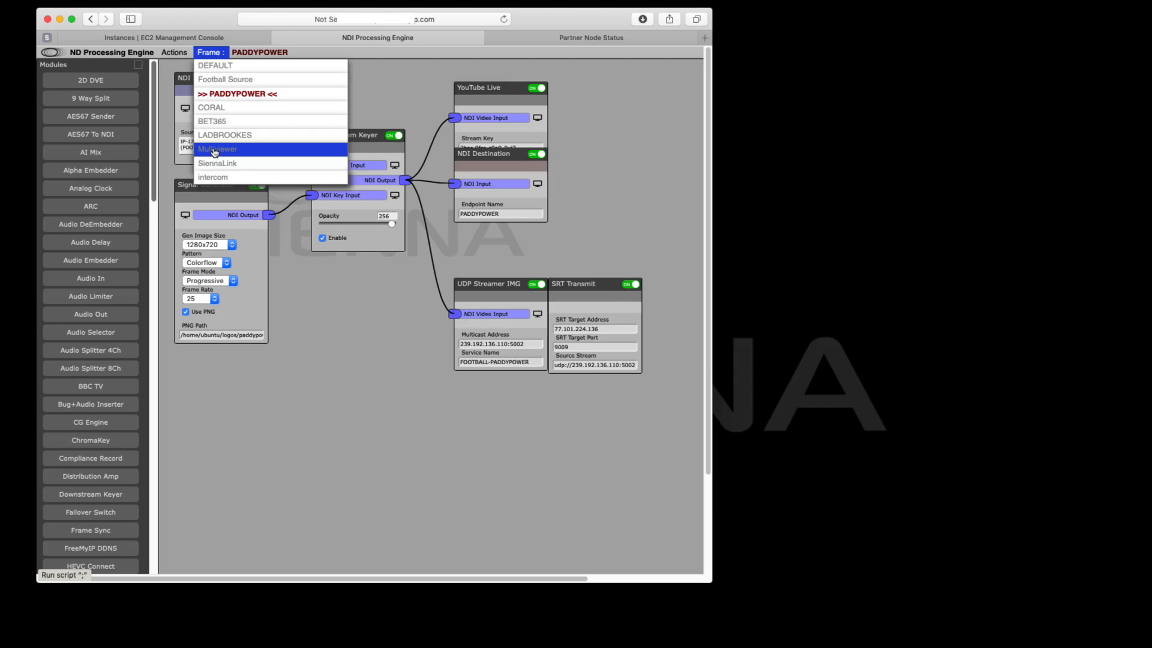
click(216, 148)
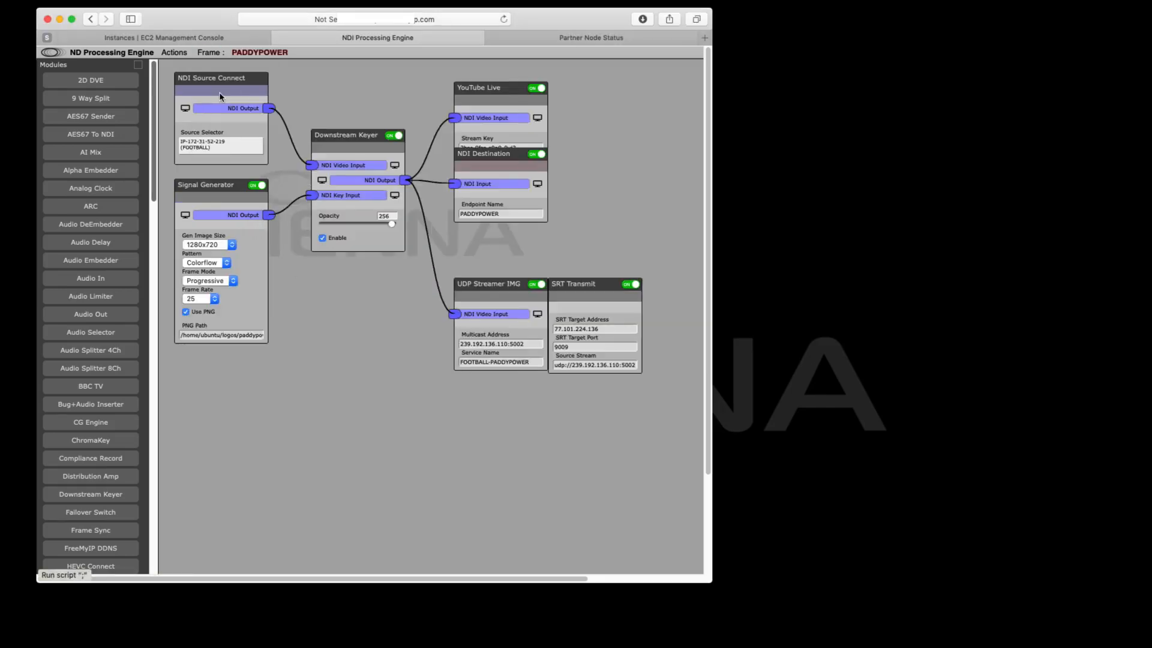
mouse_move(521, 238)
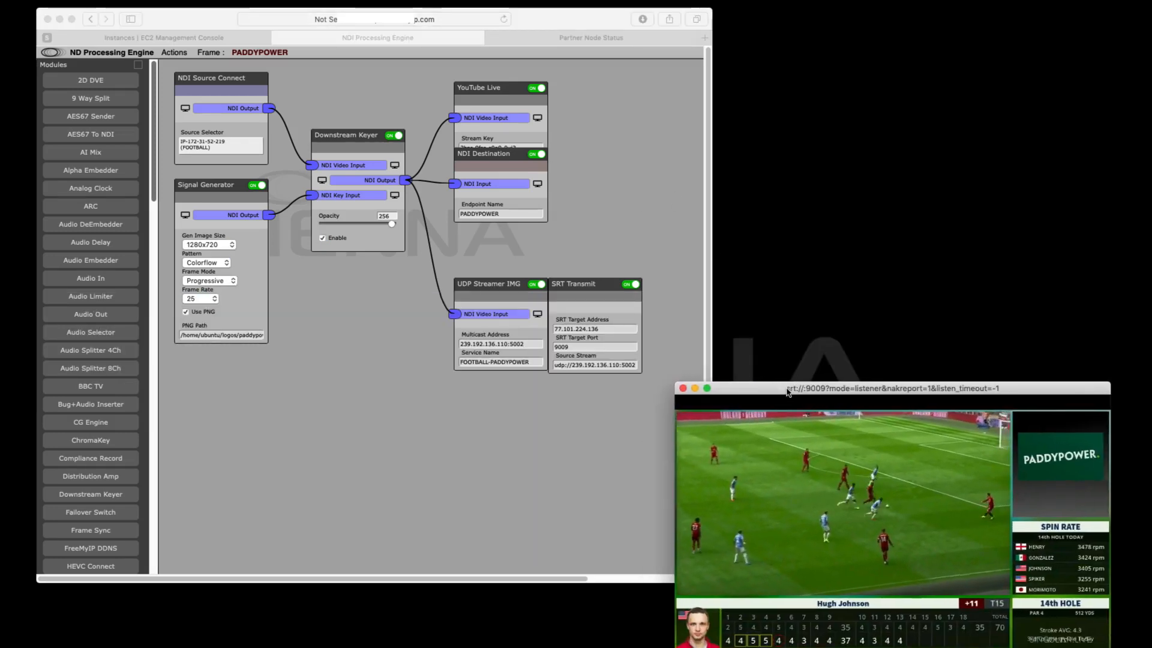
Minimise the SRT return player, then hide the YouTube Live Dashboard after checking the Paddy Power stream
click(682, 388)
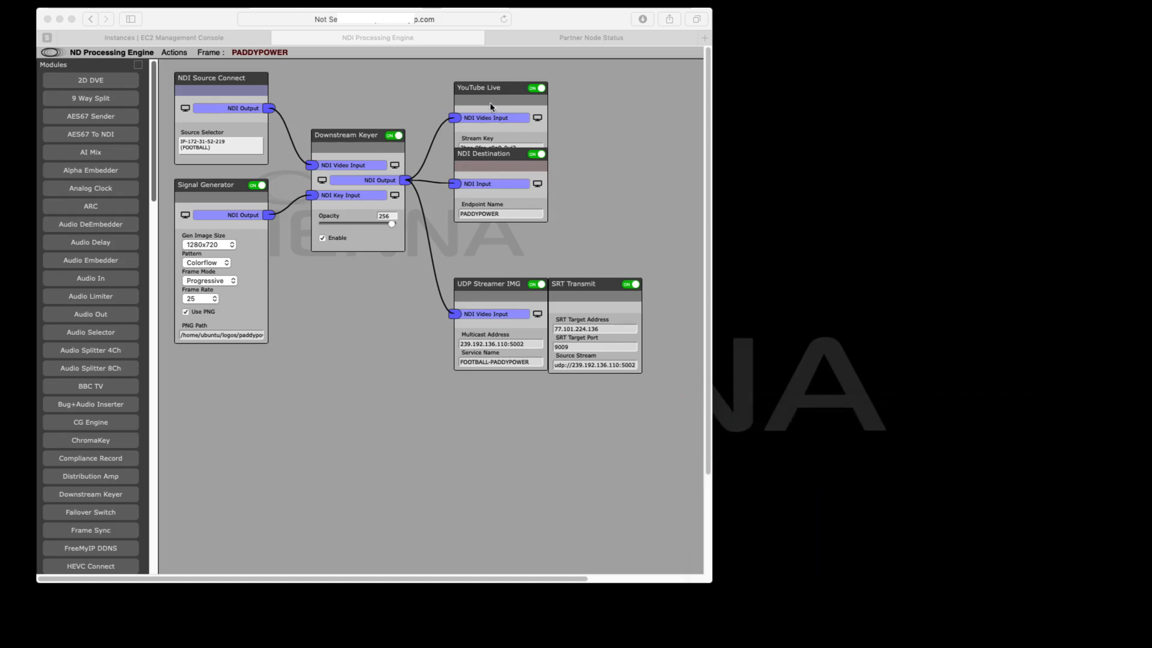
mouse_move(491, 108)
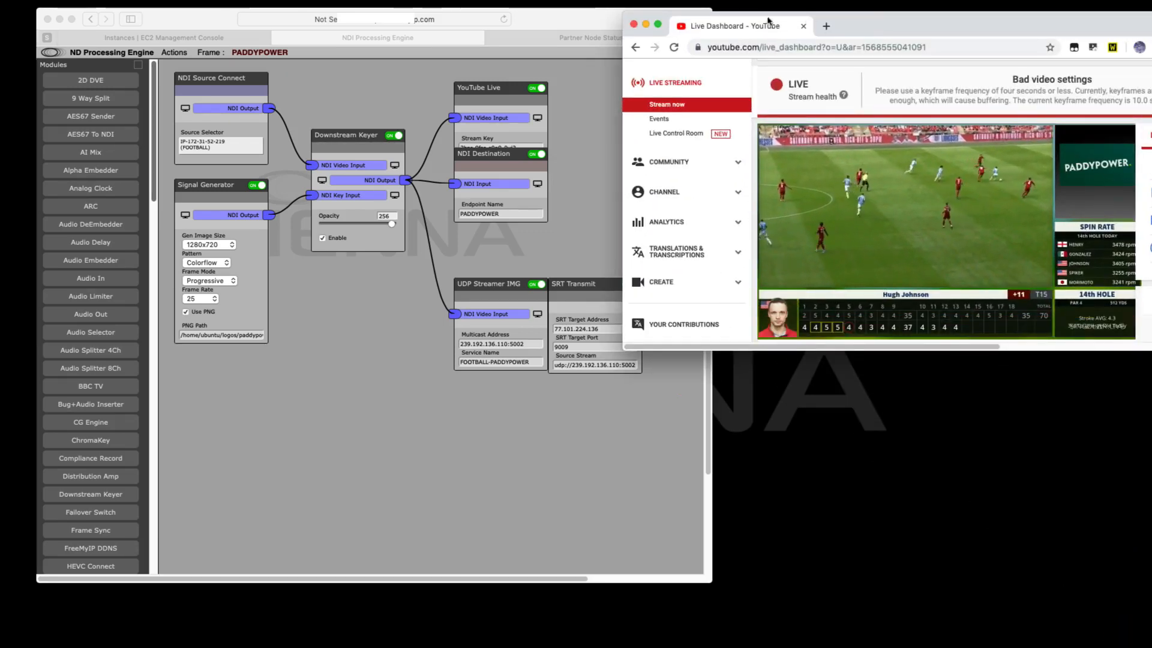
click(633, 26)
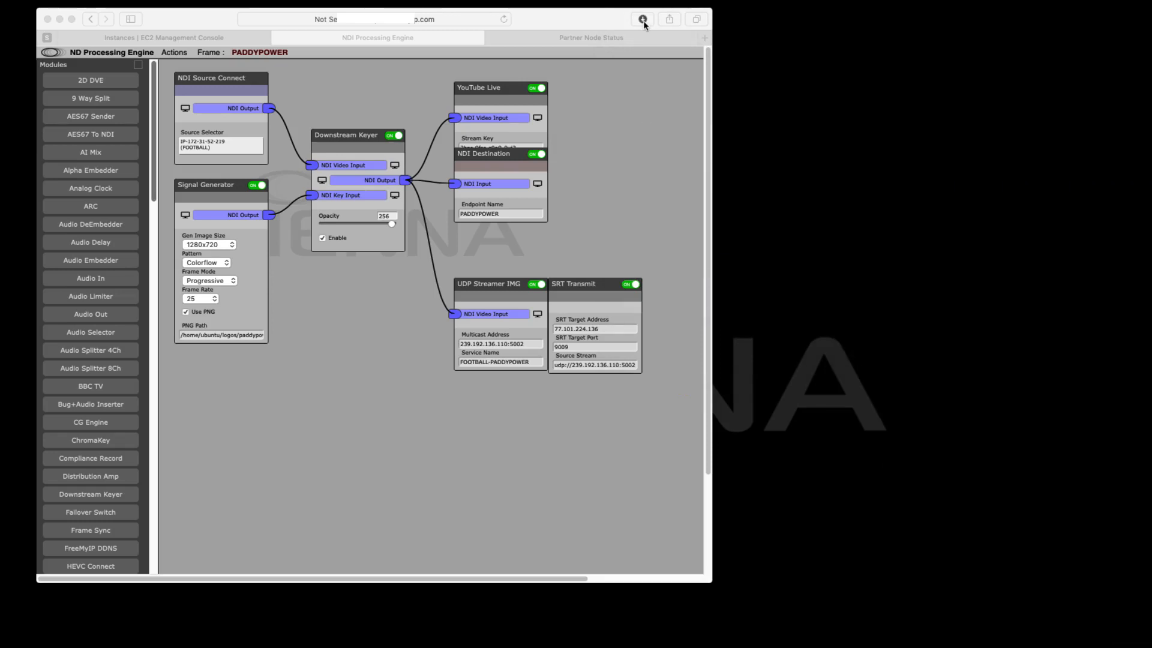